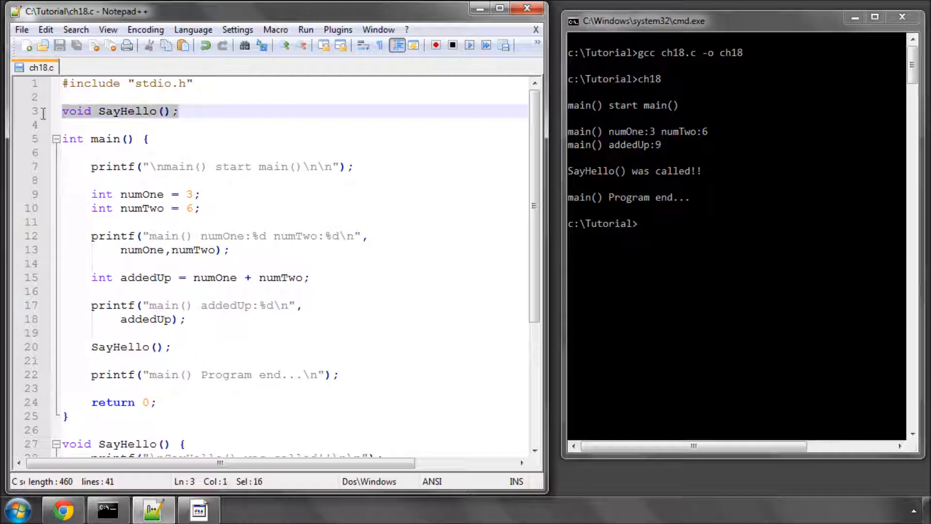
Step: Review the SayHello prototype on line 3 and start a new line beneath it
{"action": "scroll", "scroll_direction": "down", "scroll_amount": 3}
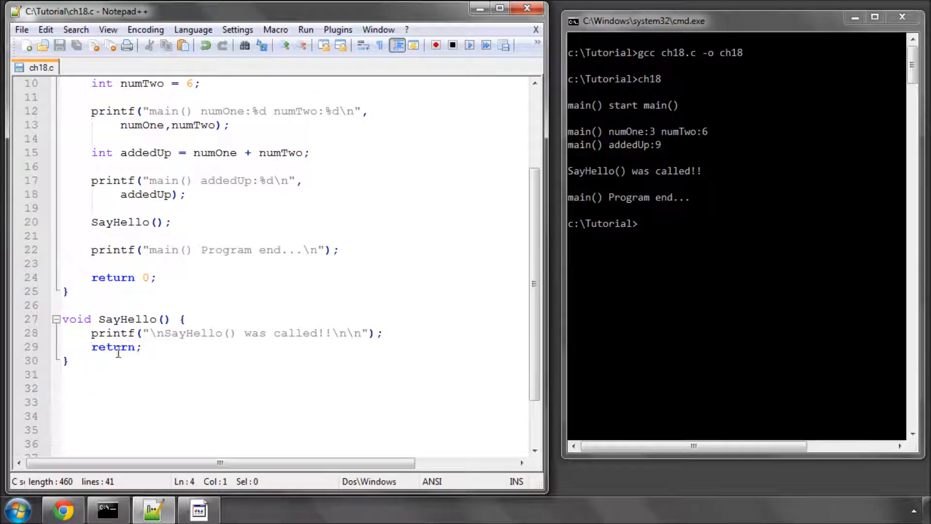
{"action": "left_click", "coordinate": [119, 305]}
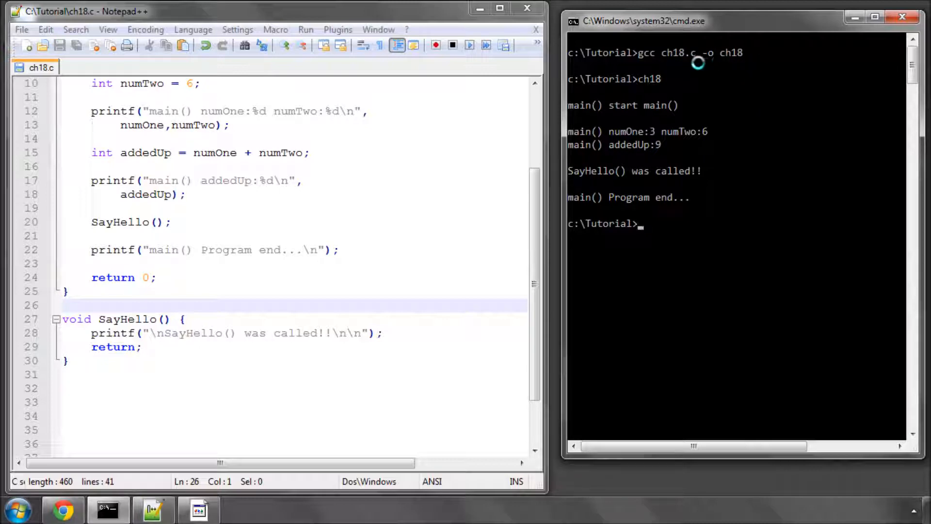
{"action": "mouse_move", "coordinate": [482, 236]}
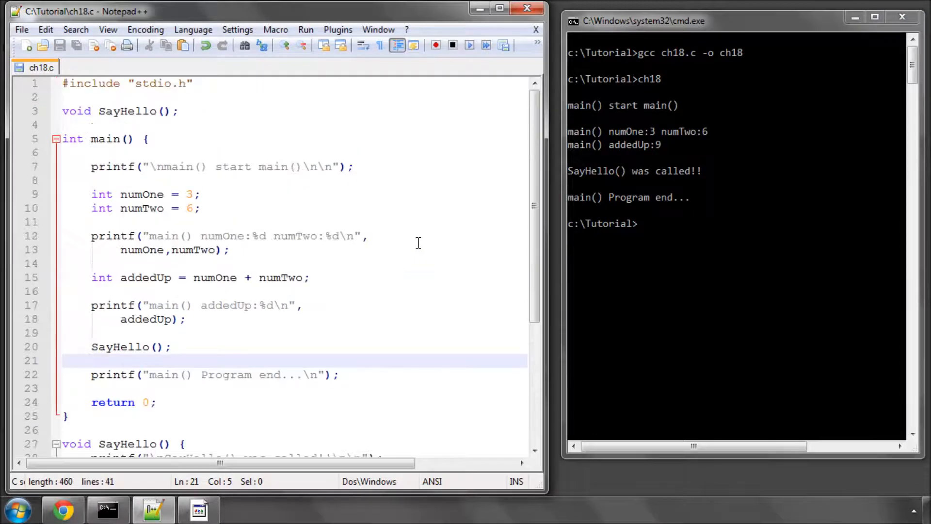
{"action": "scroll", "scroll_direction": "down", "scroll_amount": 3}
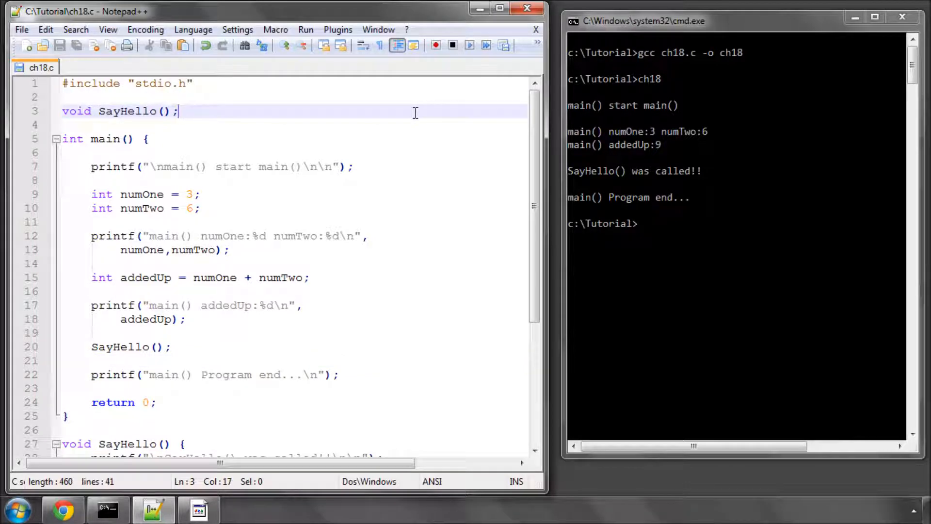
{"action": "mouse_move", "coordinate": [290, 200]}
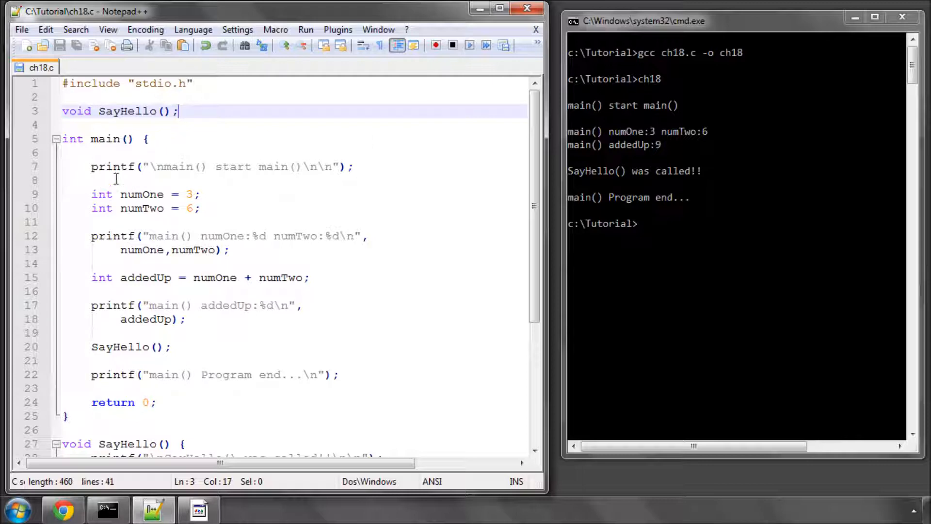
{"action": "left_click", "coordinate": [91, 180]}
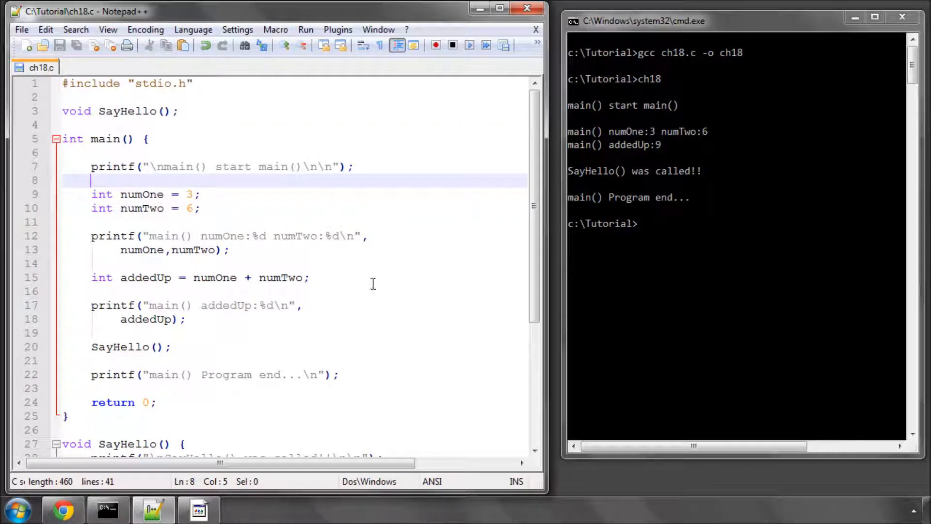
{"action": "double_click", "coordinate": [146, 278]}
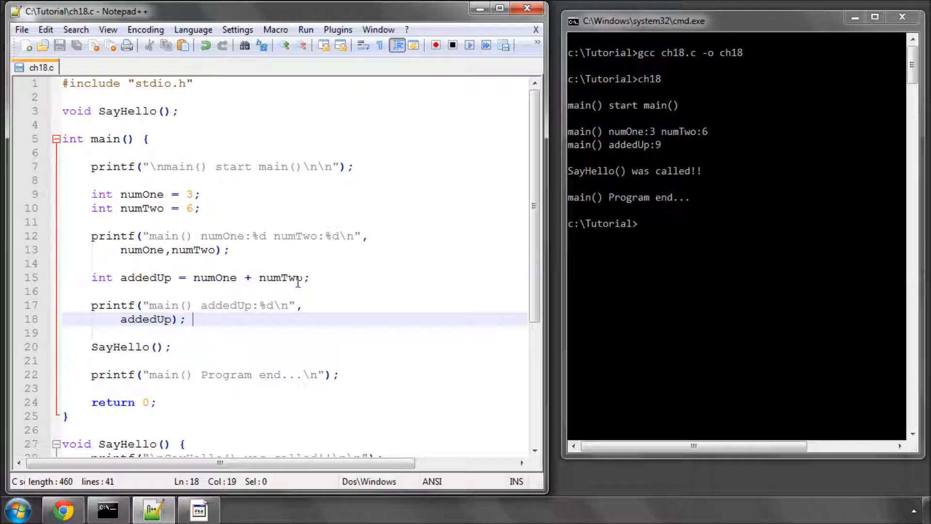
{"action": "left_click", "coordinate": [319, 277]}
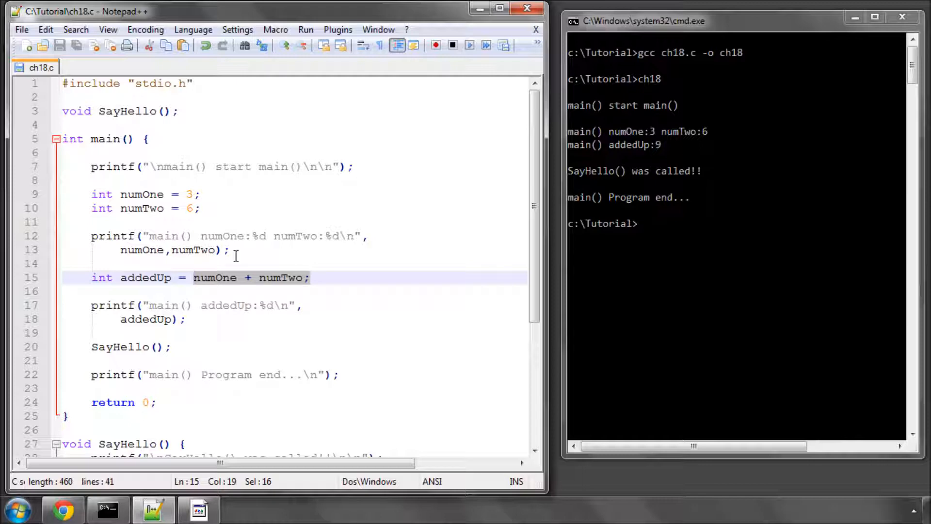
{"action": "left_click", "coordinate": [133, 277]}
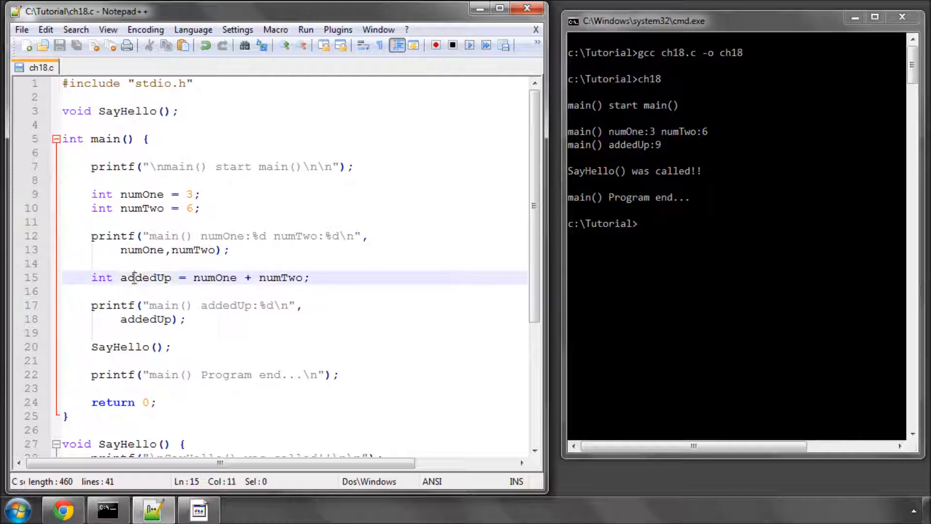
{"action": "left_click_drag", "start_coordinate": [192, 278], "coordinate": [309, 277]}
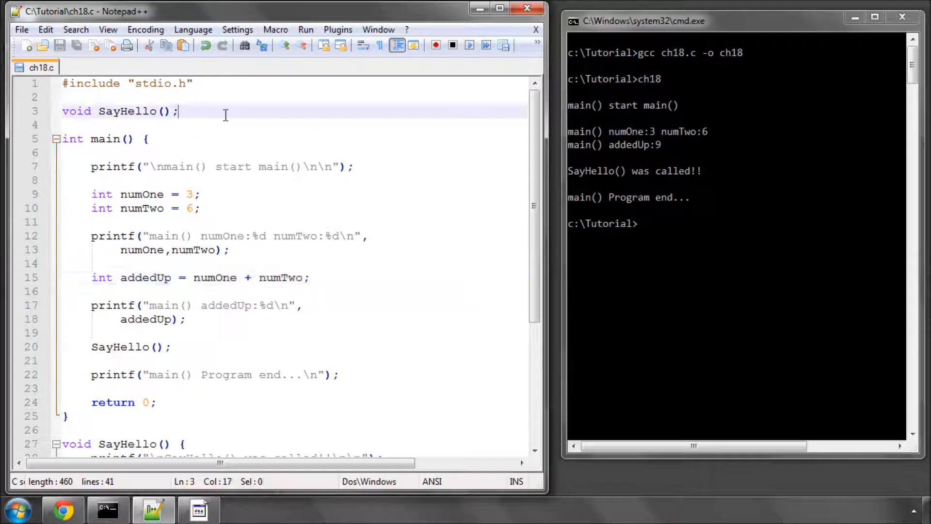
{"action": "key", "text": "enter"}
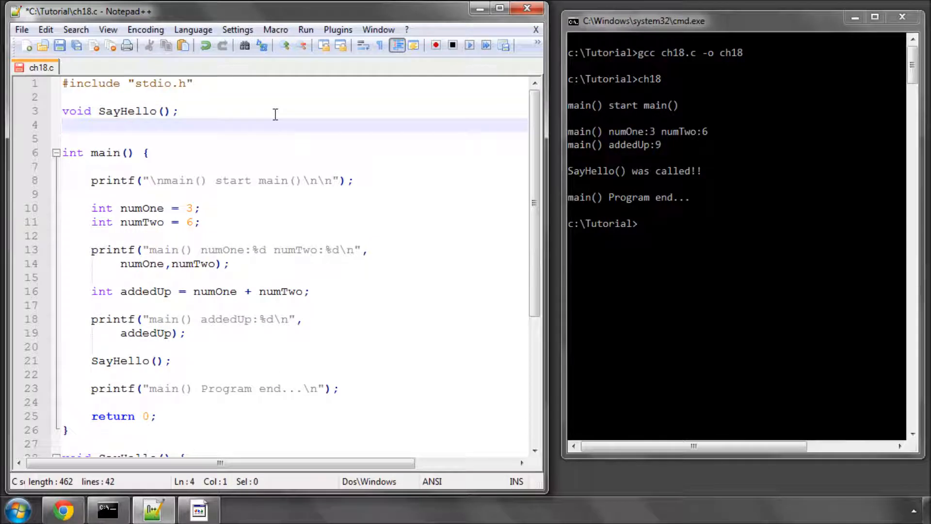
Step: Declare the prototype 'int Add( int a, int b );' on line 4
{"action": "double_click", "coordinate": [144, 291]}
{"action": "type", "text": "i"}
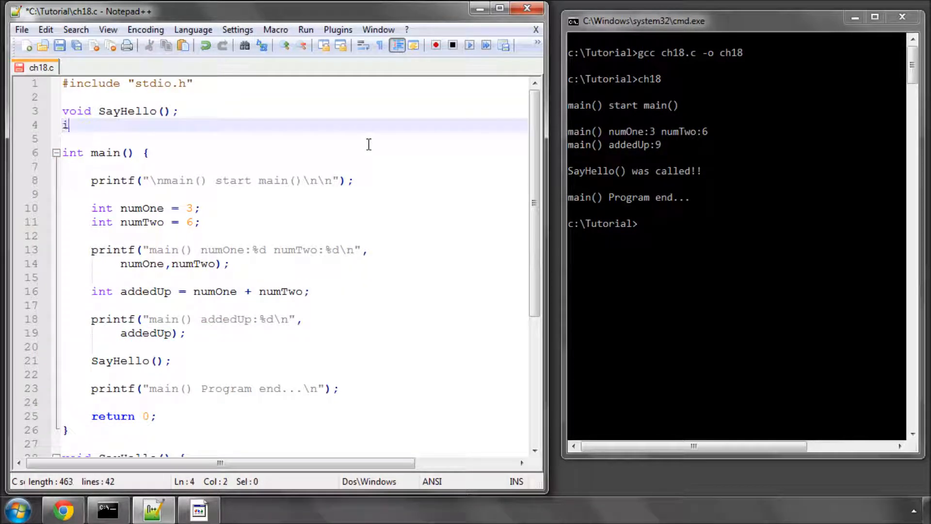
{"action": "type", "text": "nt"}
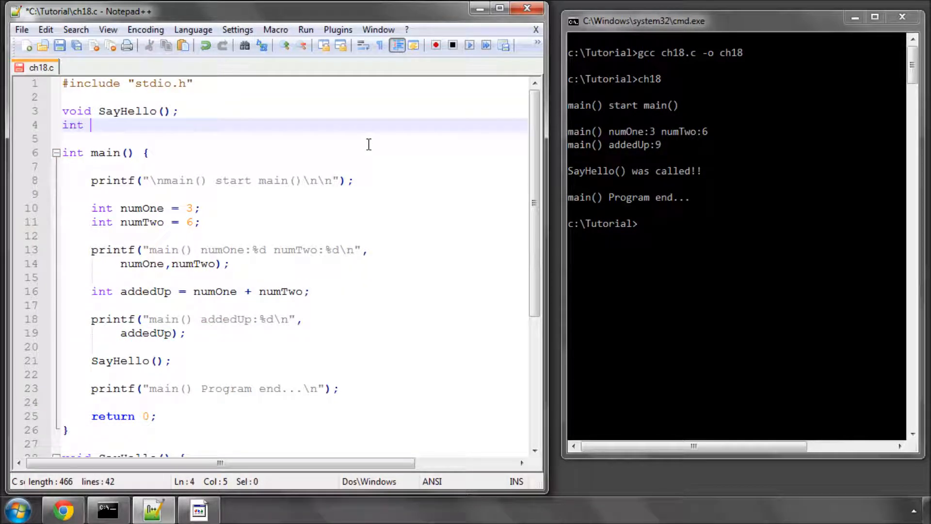
{"action": "type", "text": "Add"}
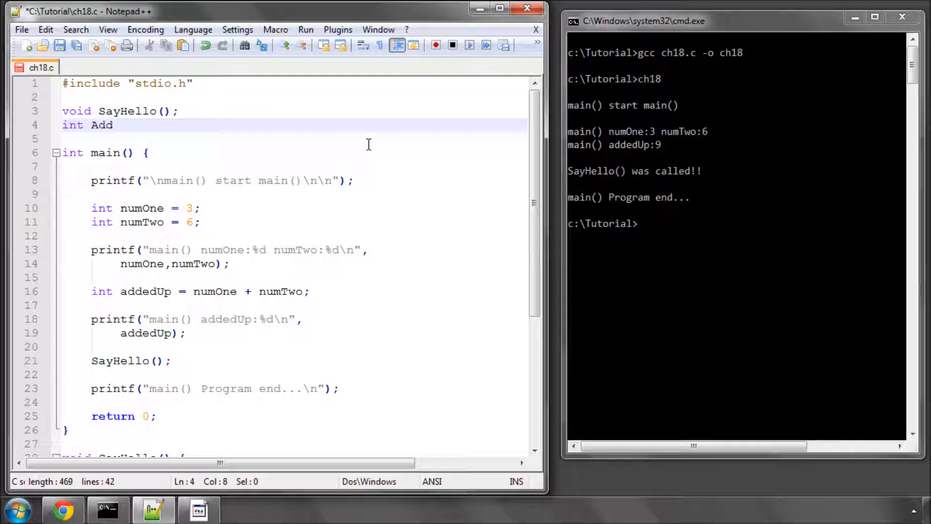
{"action": "type", "text": "()"}
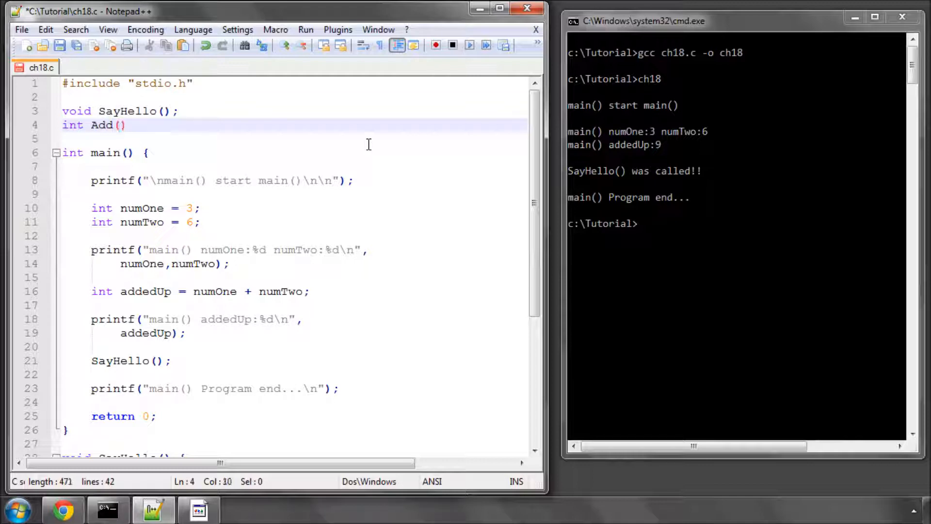
{"action": "type", "text": ";"}
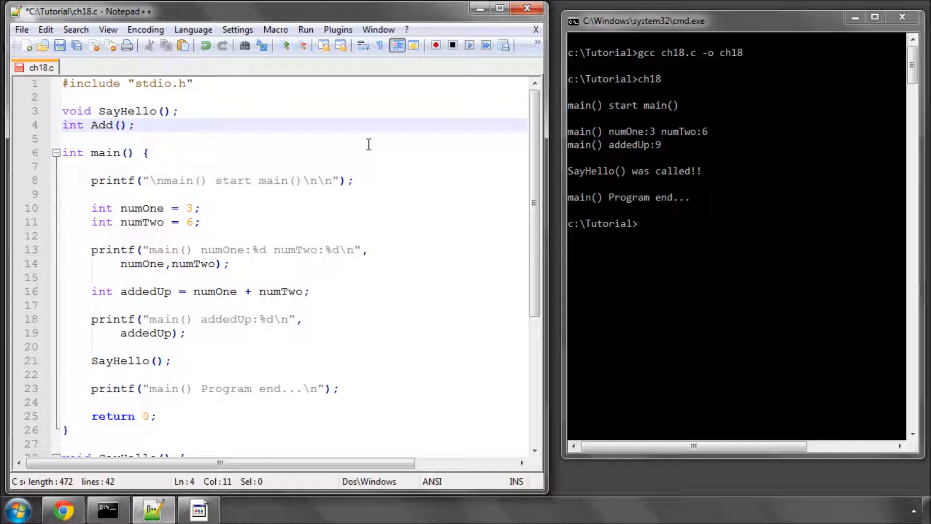
{"action": "left_click", "coordinate": [119, 125]}
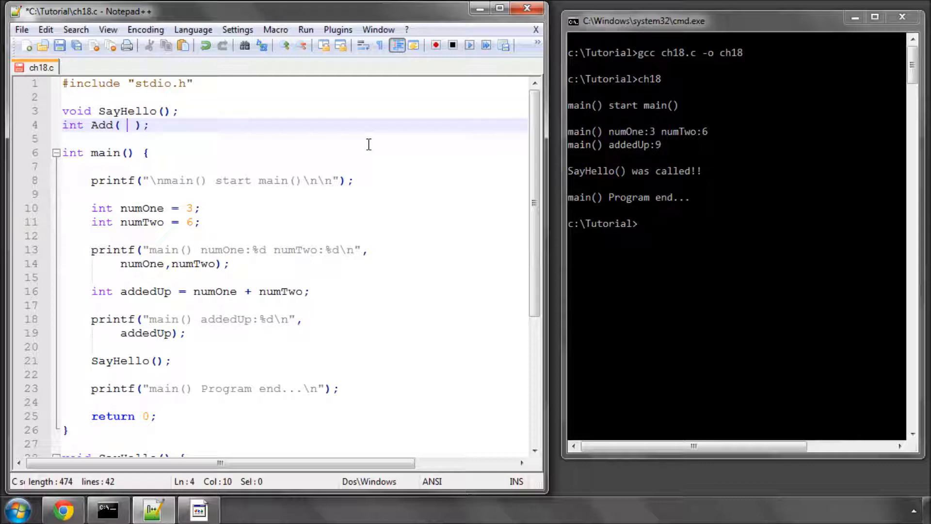
{"action": "type", "text": "int a,"}
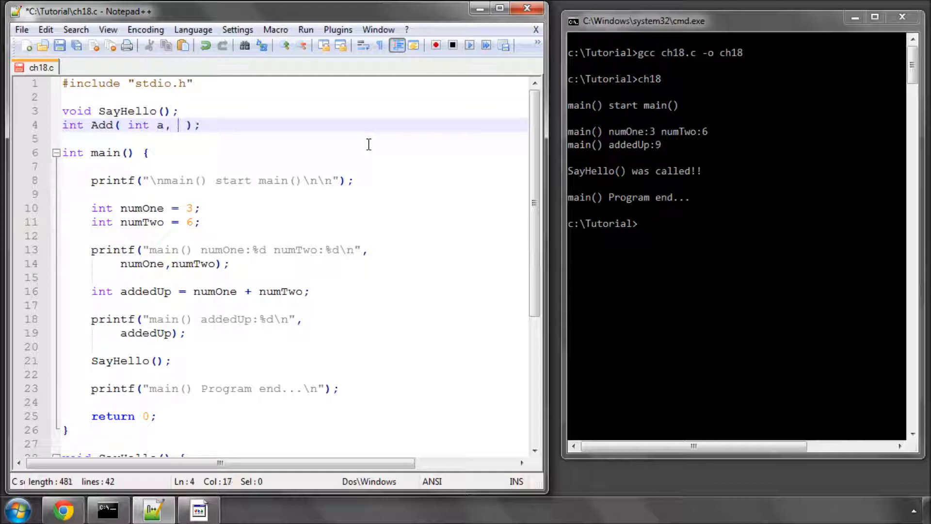
{"action": "type", "text": "int b"}
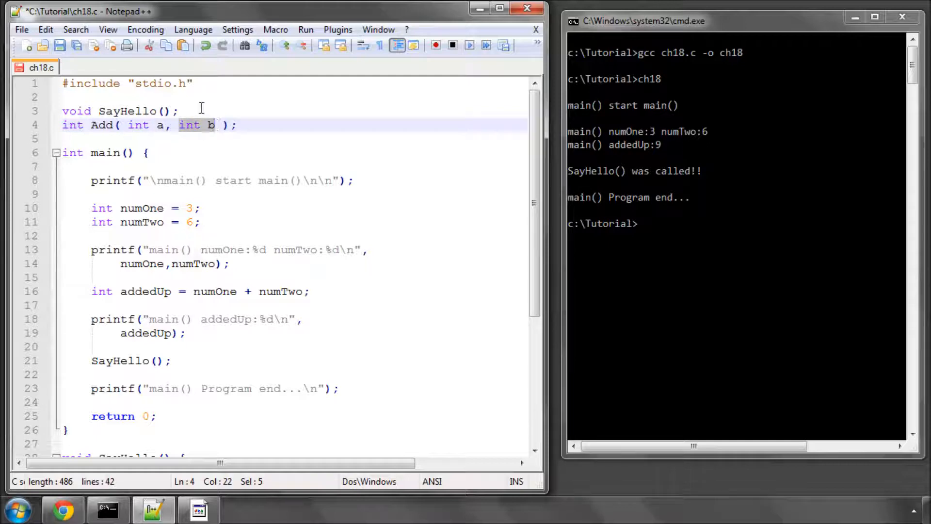
{"action": "left_click", "coordinate": [169, 125]}
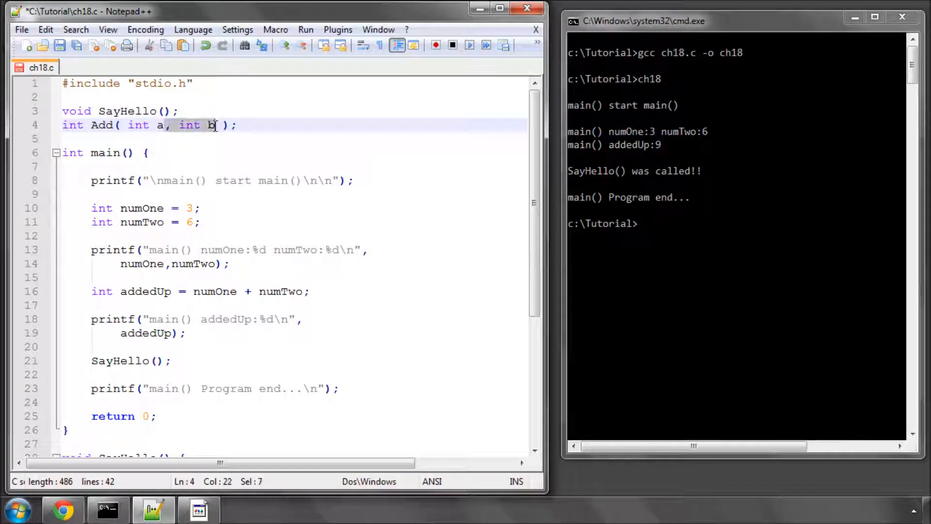
{"action": "key", "text": "Delete"}
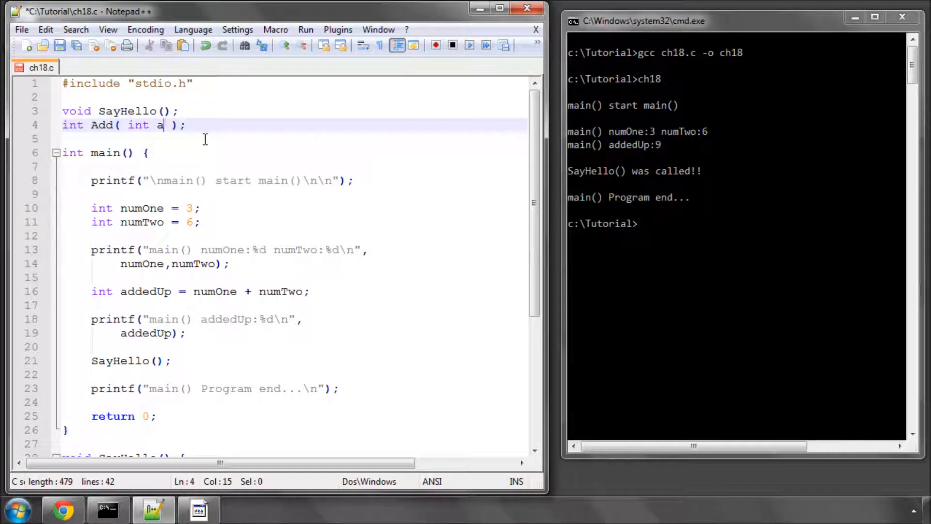
{"action": "type", "text": ", int b"}
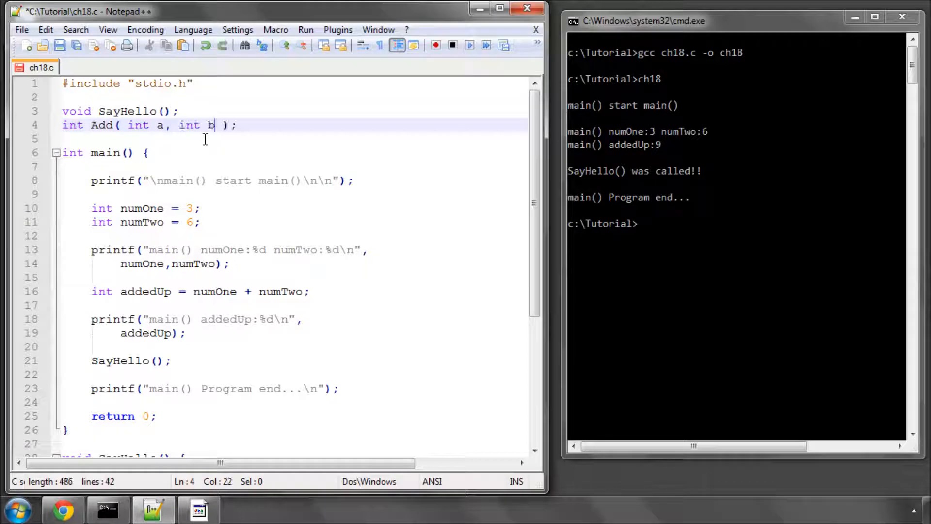
Step: Begin the definition 'int Add(int a, int b) {' below SayHello's body
{"action": "scroll", "scroll_direction": "down", "scroll_amount": 3}
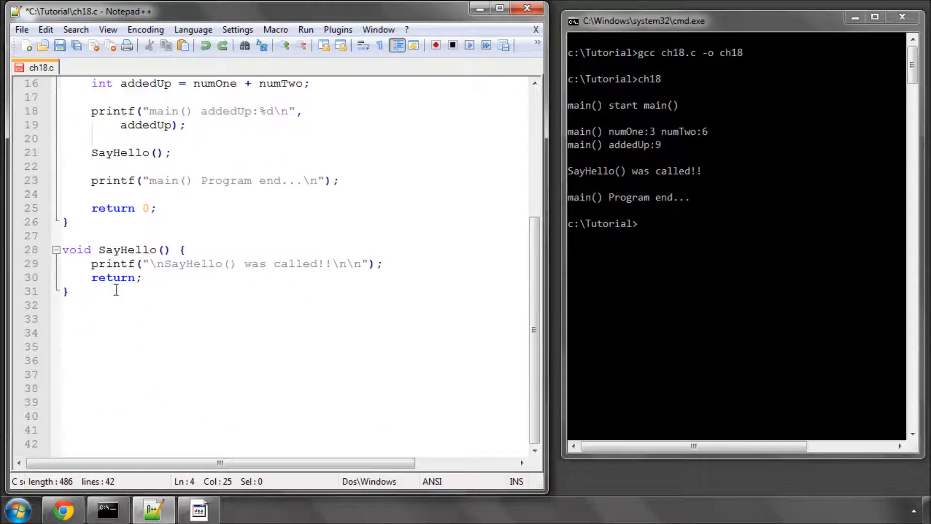
{"action": "key", "text": "enter"}
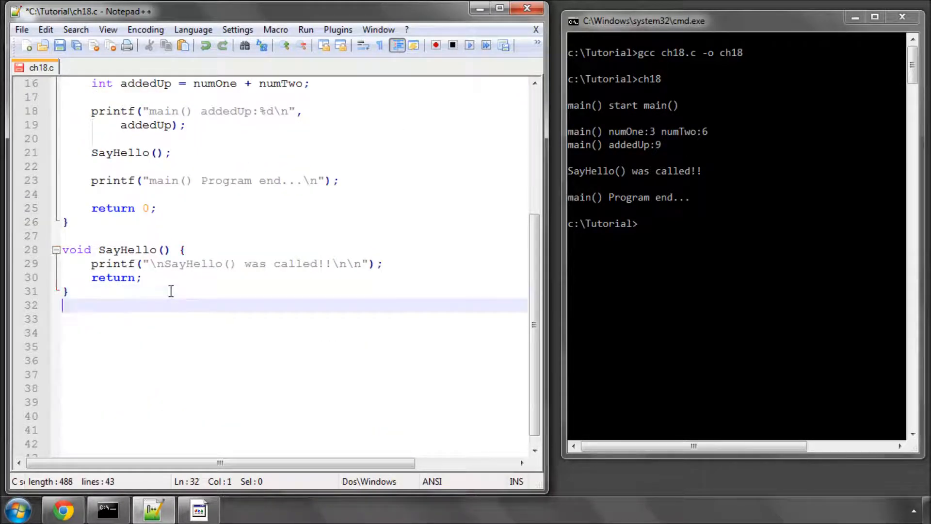
{"action": "key", "text": "enter"}
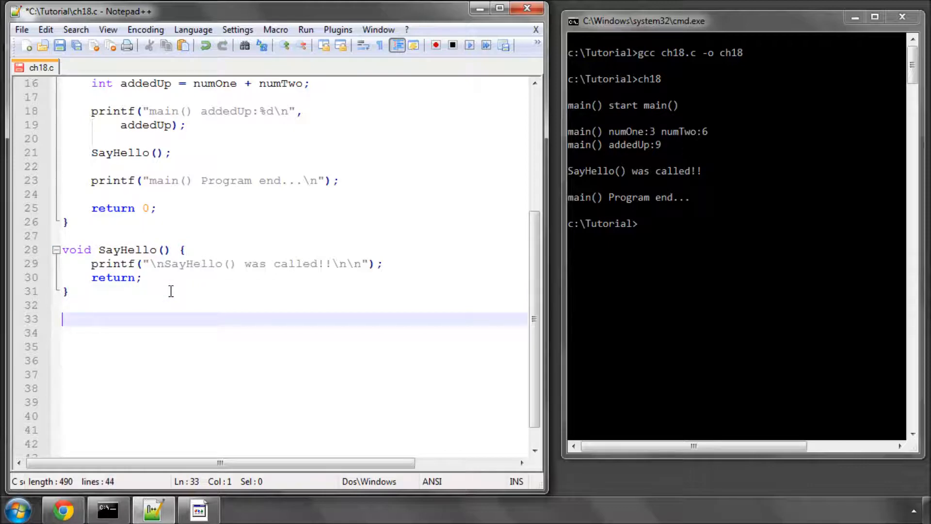
{"action": "type", "text": "int"}
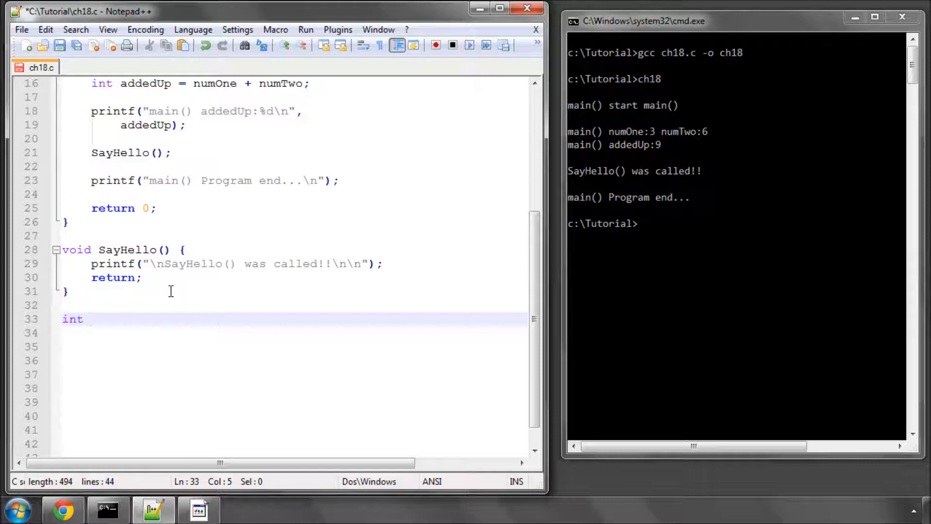
{"action": "type", "text": "Add(int"}
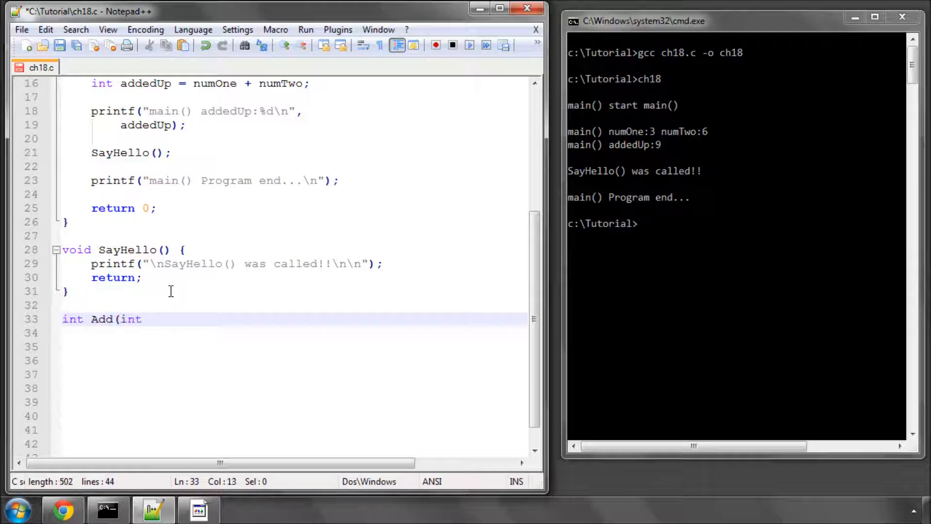
{"action": "type", "text": "a, int b"}
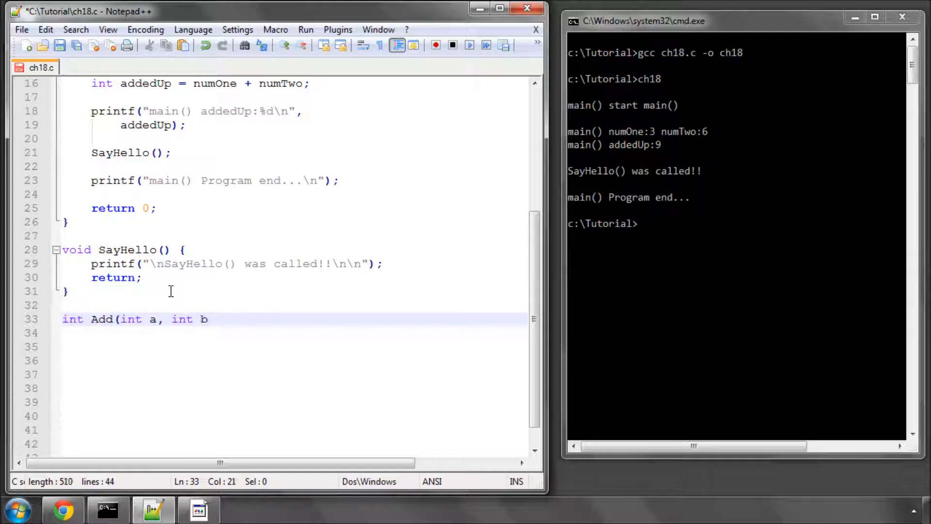
{"action": "type", "text": ")"}
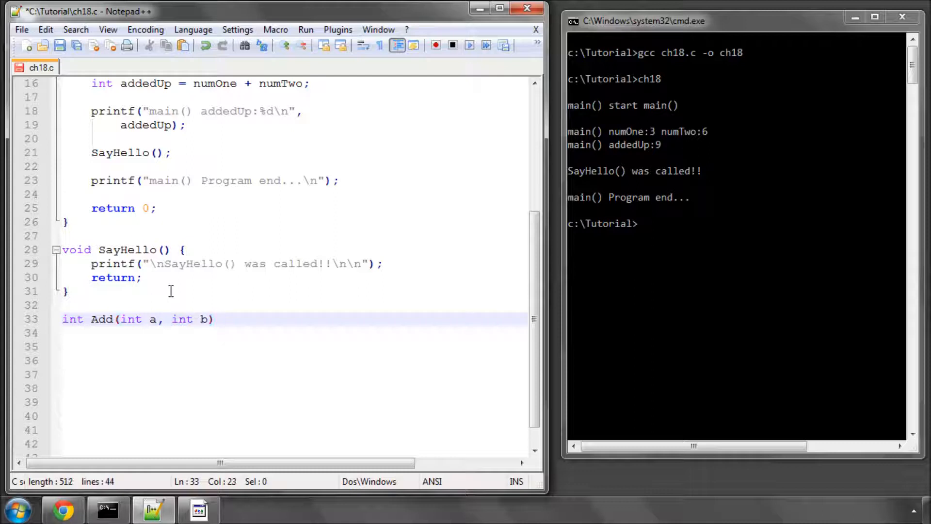
{"action": "type", "text": "{"}
{"action": "left_click", "coordinate": [295, 346]}
{"action": "type", "text": "printf(\"\\nAdd() was called!!\\n\\n\");"}
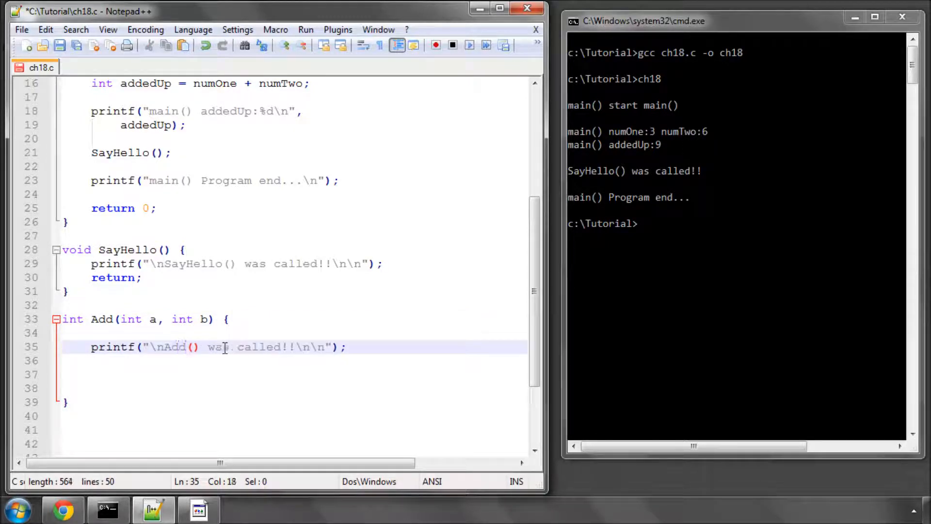
Step: Change Add's printf to 'Add() Called a:%d b:%d' with arguments a, b
{"action": "left_click_drag", "start_coordinate": [204, 347], "coordinate": [291, 347]}
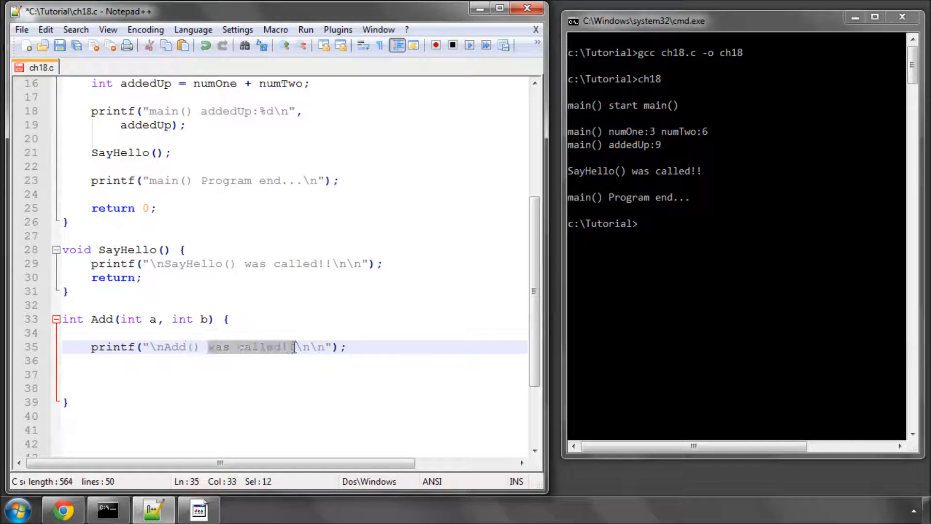
{"action": "type", "text": "Called"}
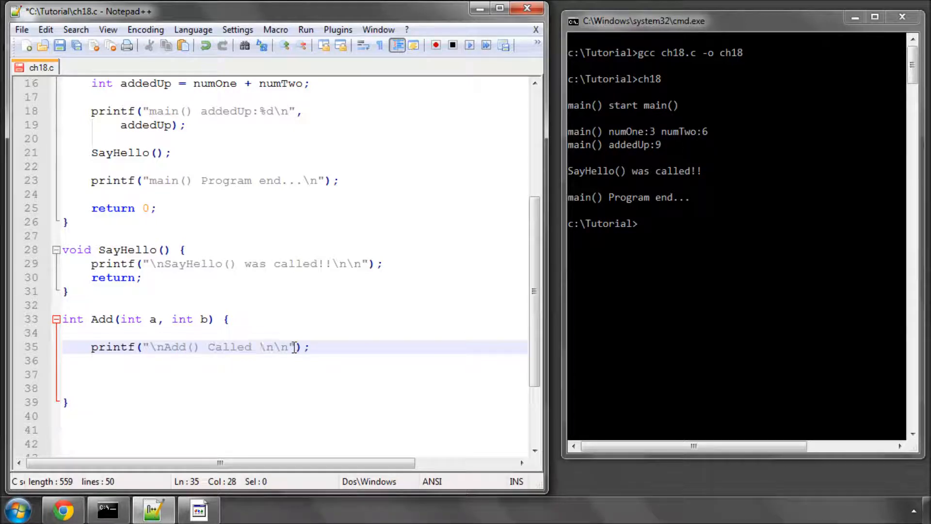
{"action": "type", "text": "x:%d"}
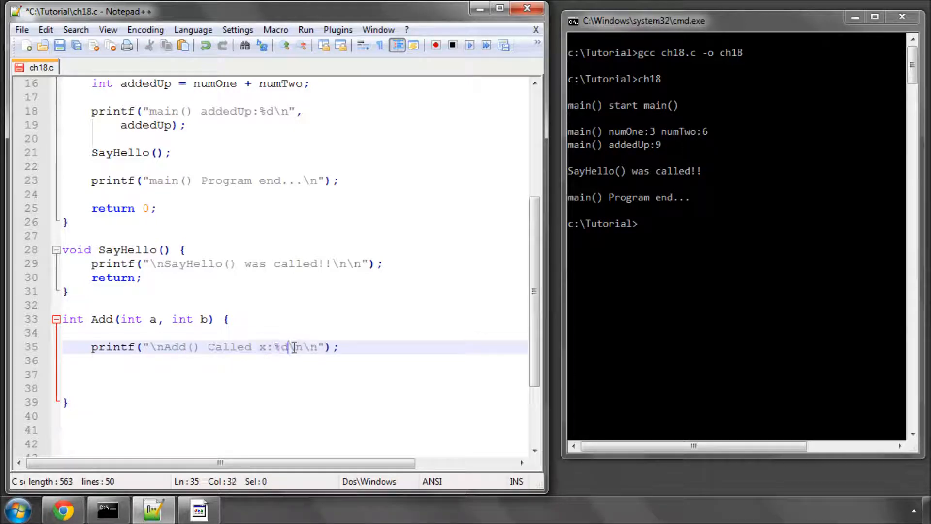
{"action": "key", "text": "BackSpace"}
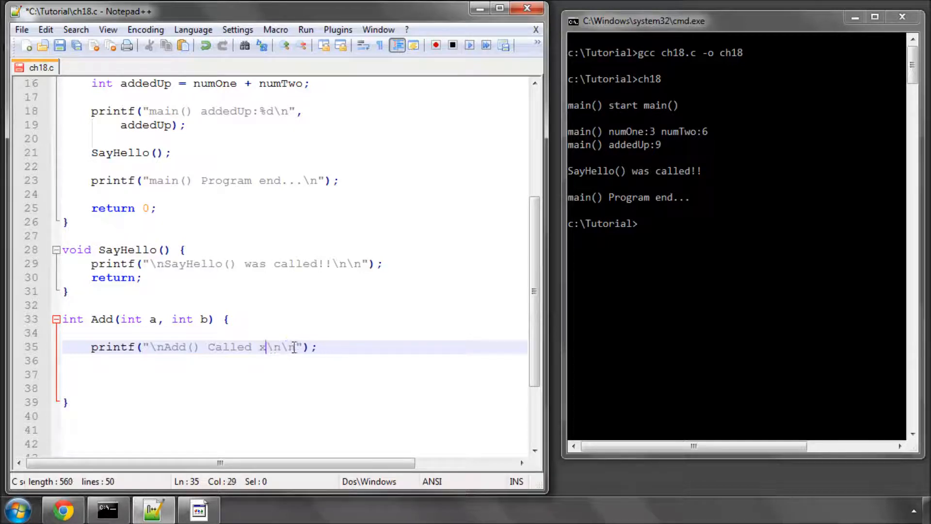
{"action": "type", "text": "a:%"}
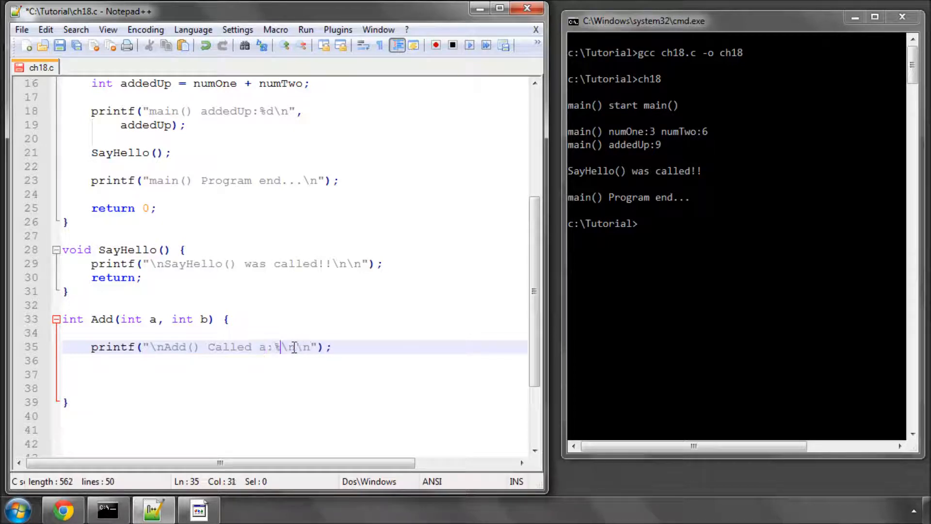
{"action": "type", "text": "d"}
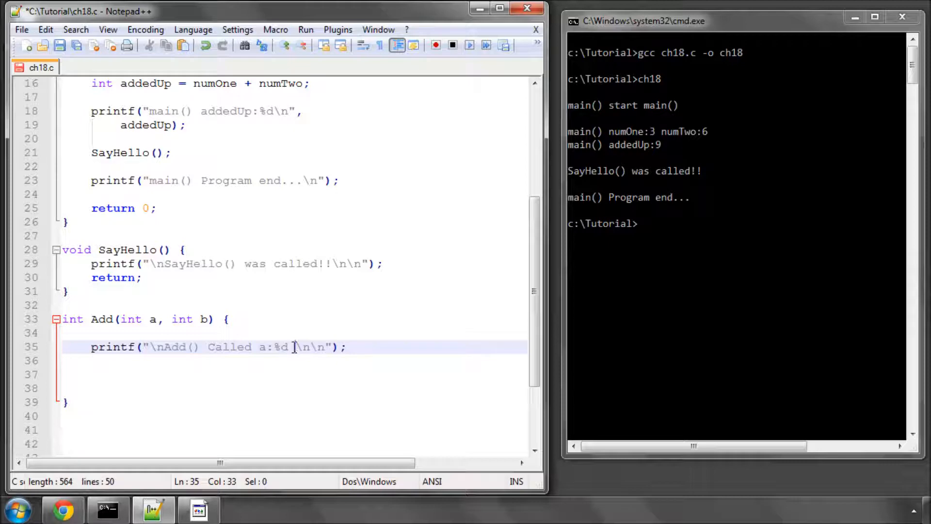
{"action": "type", "text": "b:"}
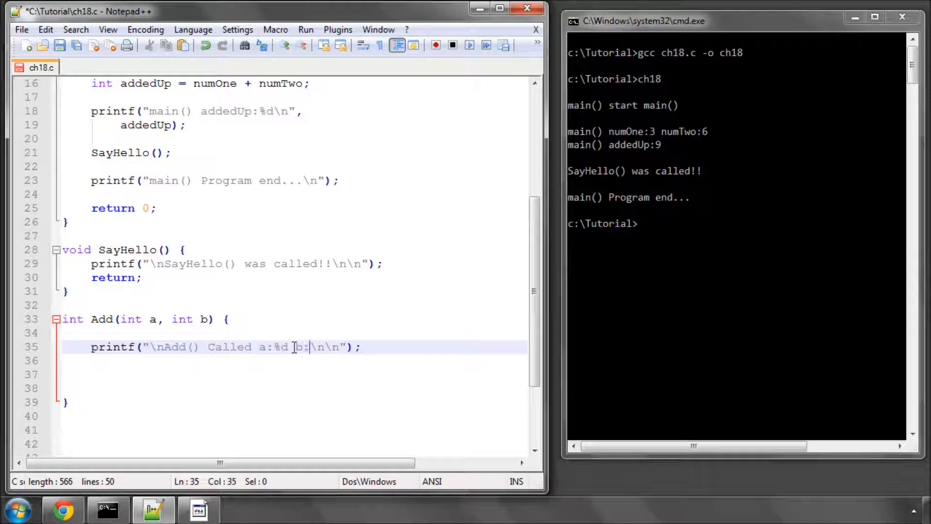
{"action": "type", "text": "%d"}
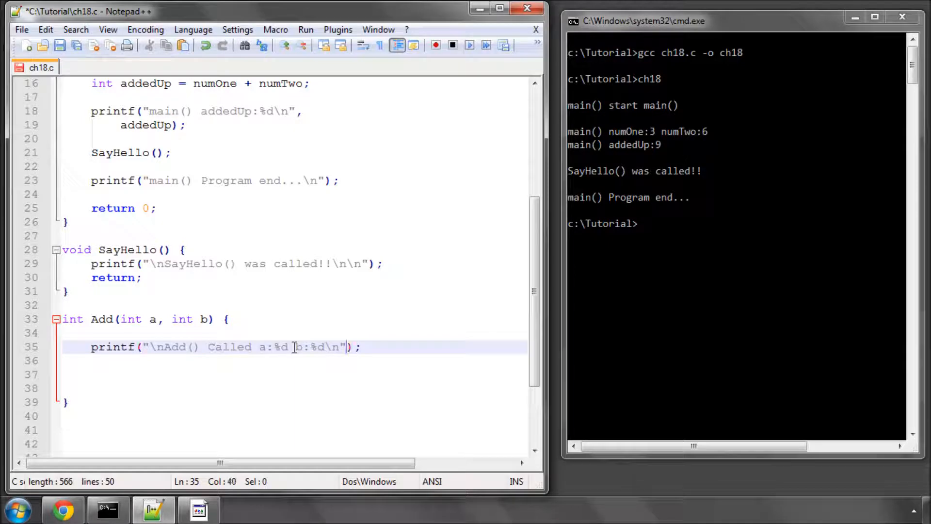
{"action": "type", "text": ",a,b"}
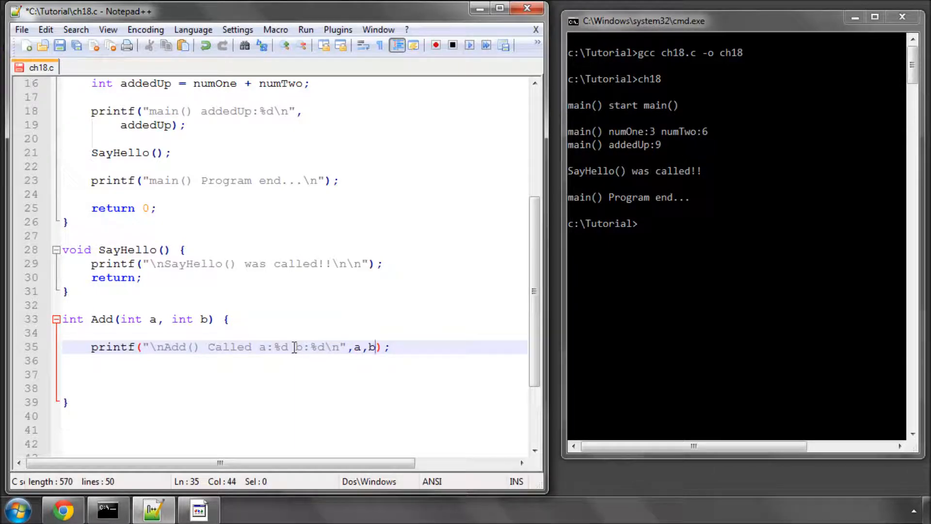
{"action": "key", "text": "enter"}
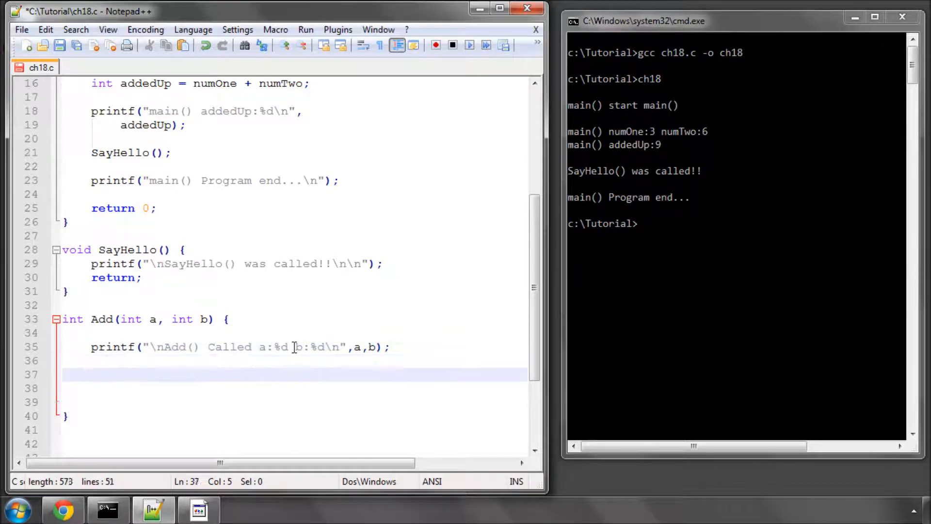
Step: Add 'int sum = a + b;' and a printf printing "Add() sum:%d\n" with sum
{"action": "type", "text": "int"}
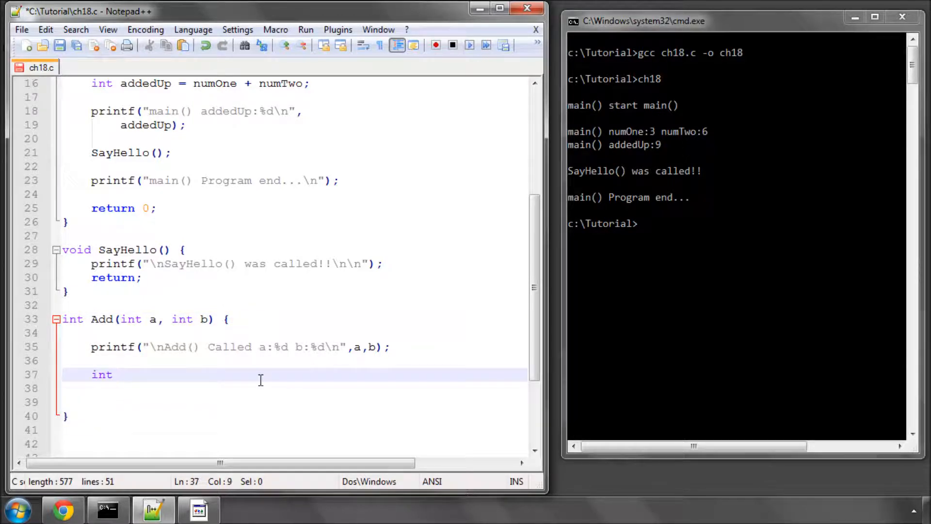
{"action": "type", "text": "sum ="}
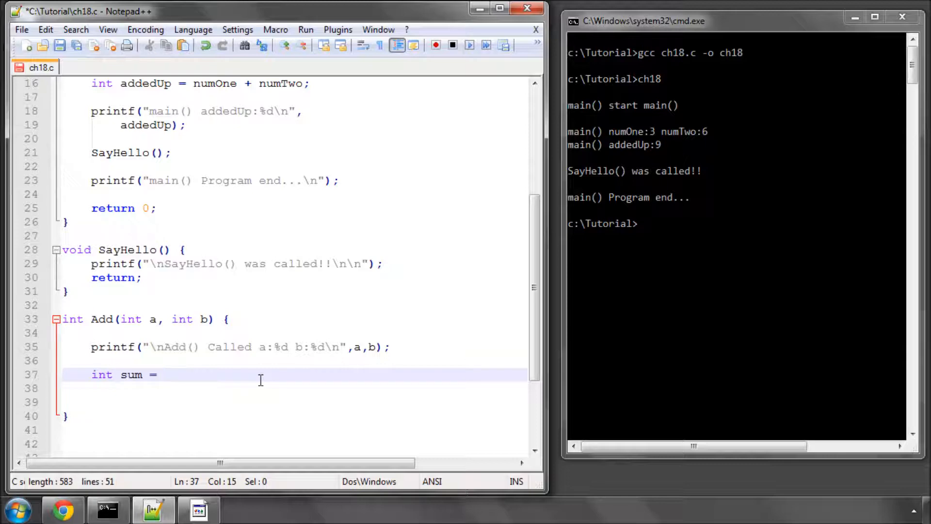
{"action": "type", "text": "a + b;"}
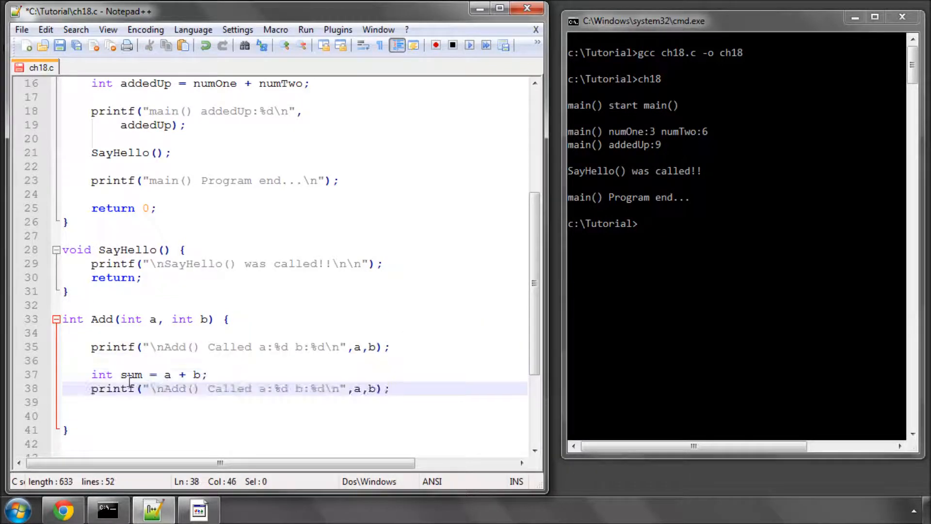
{"action": "double_click", "coordinate": [172, 388]}
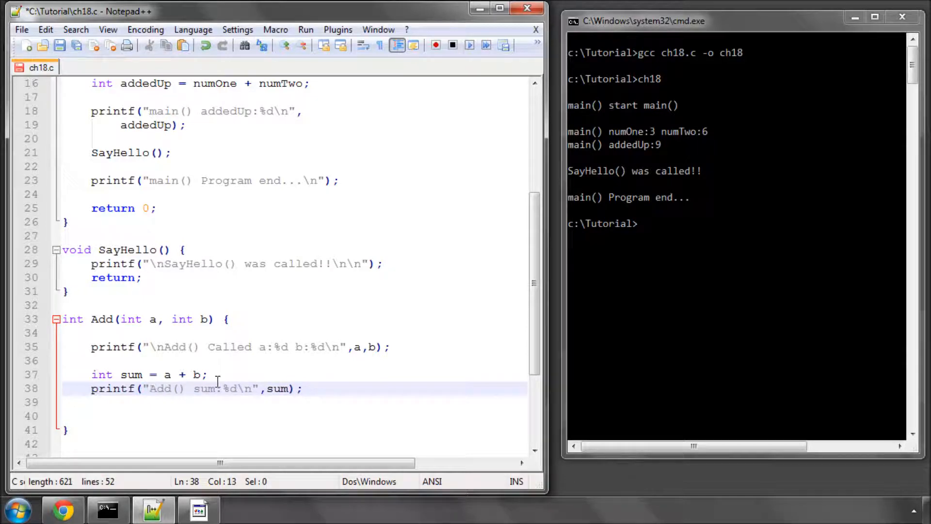
{"action": "left_click", "coordinate": [303, 388]}
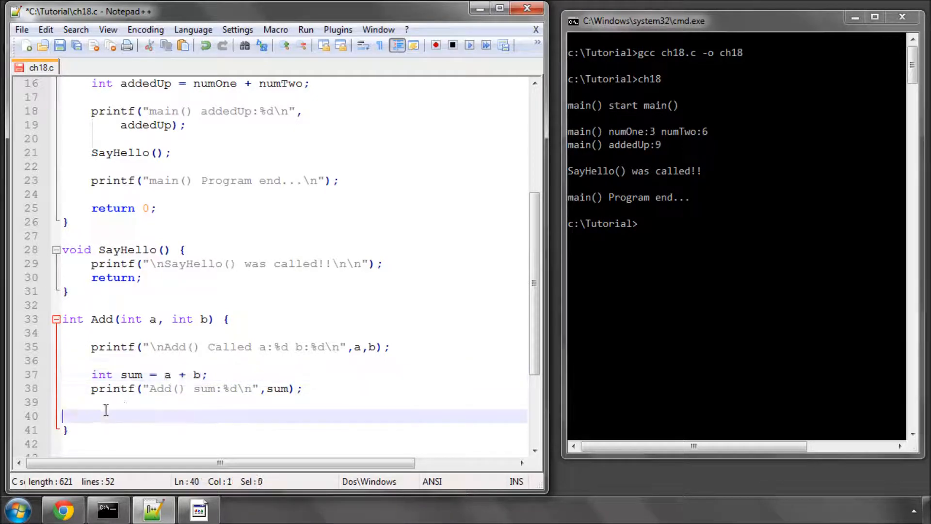
Step: End Add with an indented 'return sum;' statement
{"action": "key", "text": "Tab"}
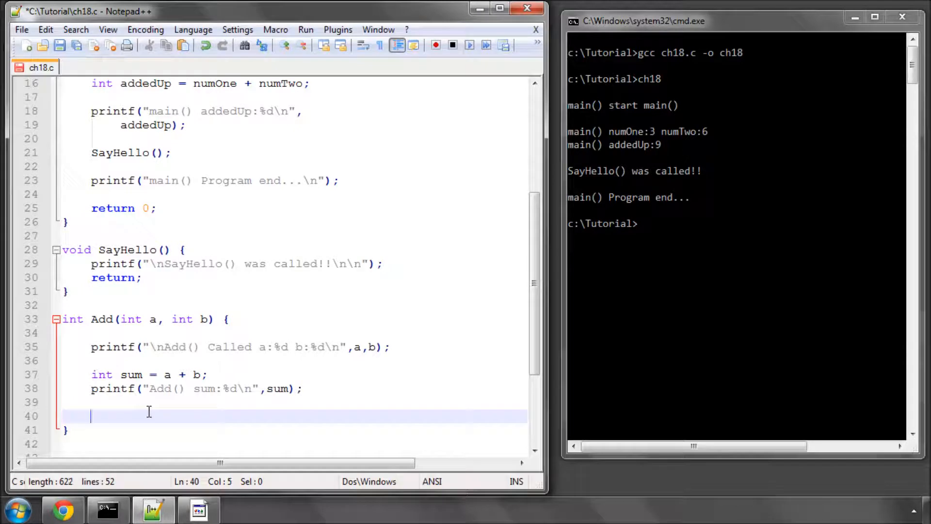
{"action": "type", "text": "return sum;"}
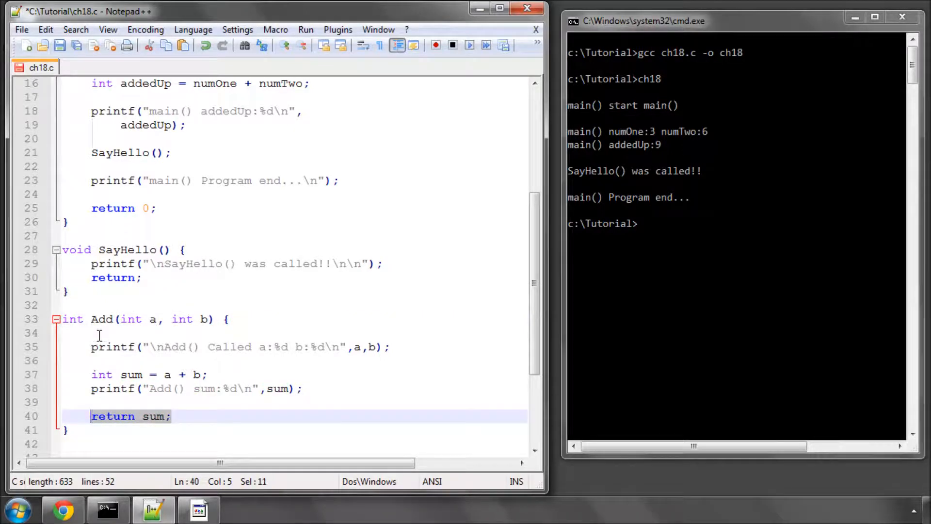
{"action": "double_click", "coordinate": [154, 416]}
{"action": "type", "text": "// "}
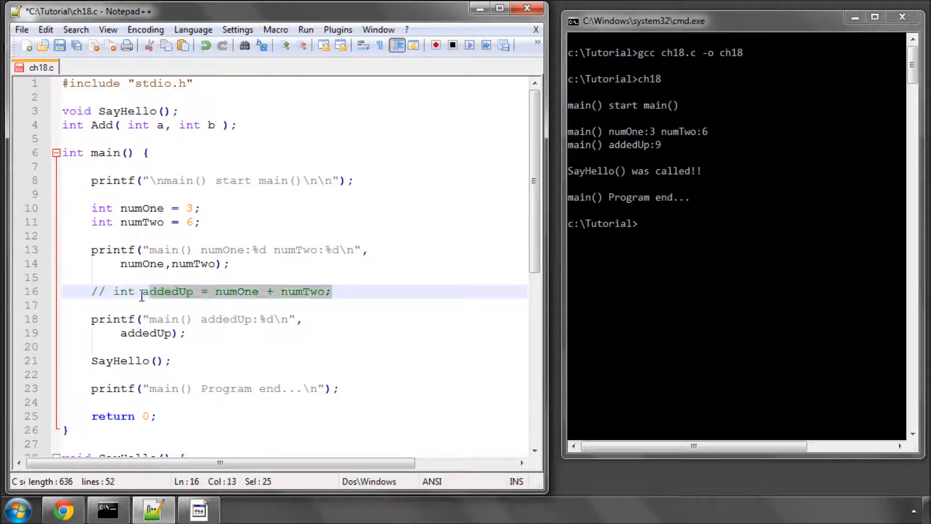
Step: Set main's 'int addedUp = Add(numOne, numTwo);' beneath the commented-out addition
{"action": "left_click", "coordinate": [106, 306]}
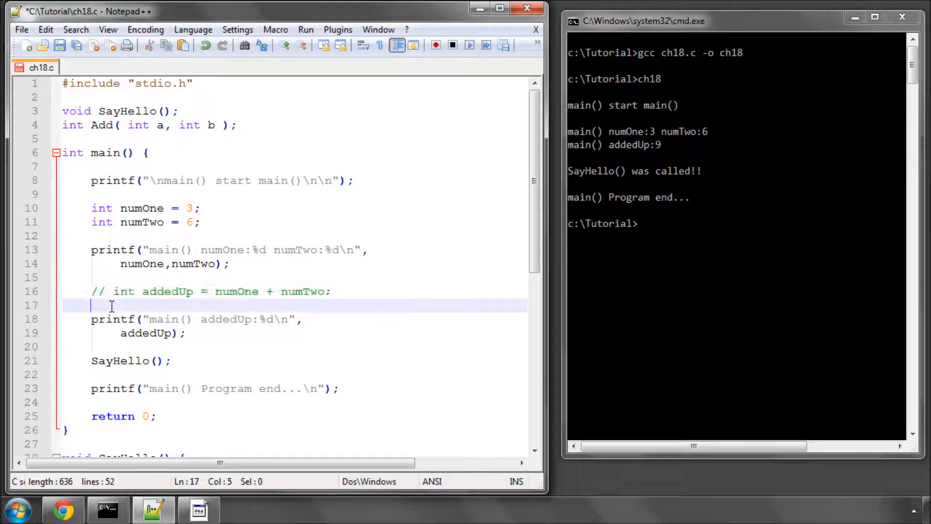
{"action": "type", "text": "int addedUp = numOne + numTwo;"}
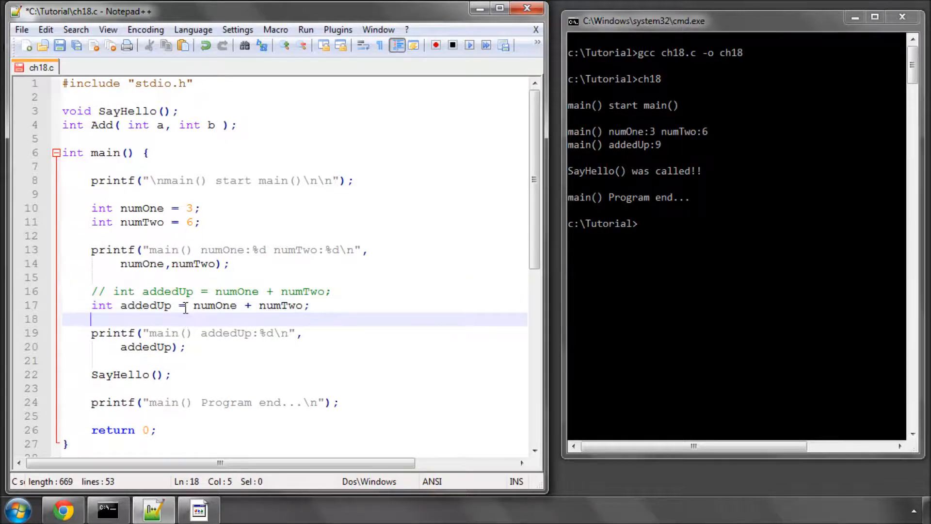
{"action": "left_click_drag", "start_coordinate": [193, 305], "coordinate": [303, 305]}
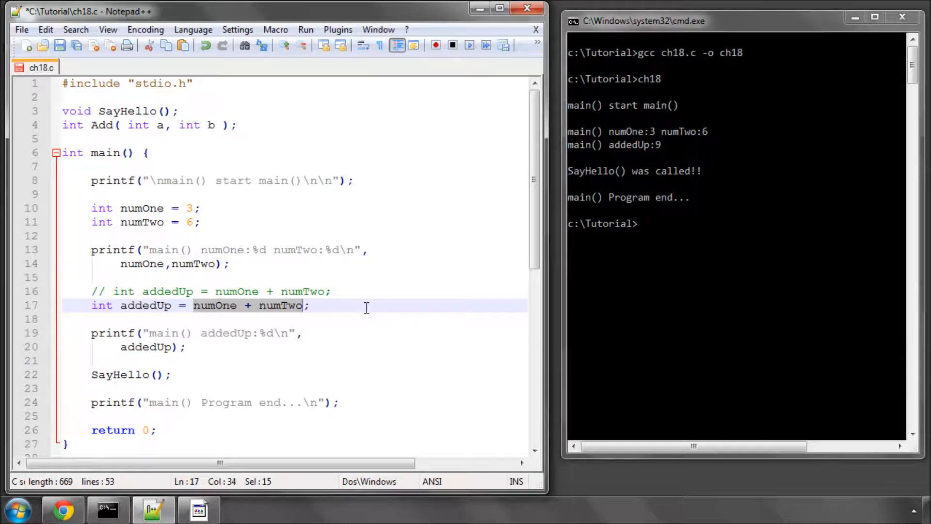
{"action": "type", "text": "Adfd"}
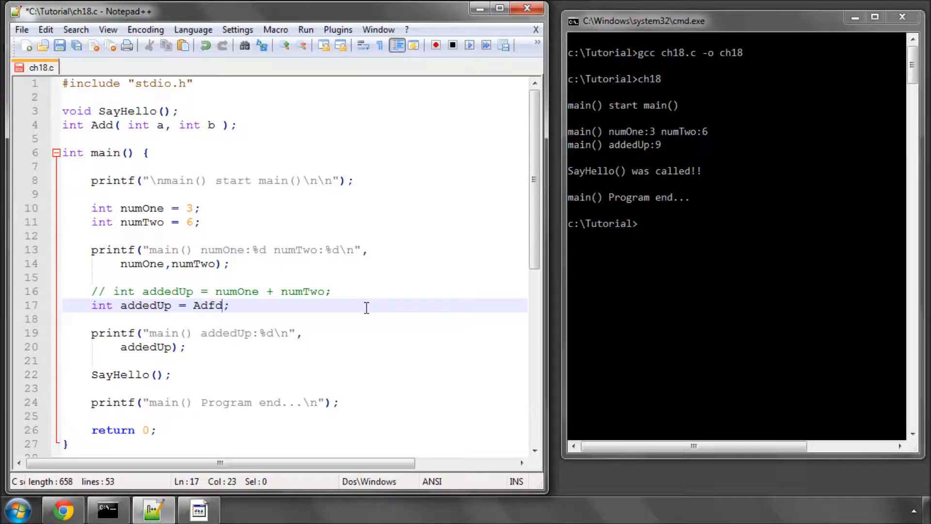
{"action": "type", "text": "Add("}
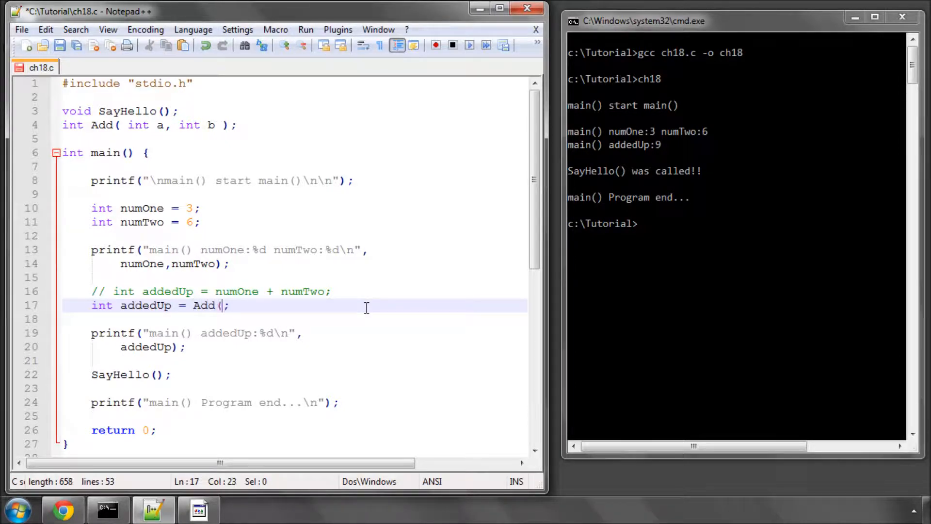
{"action": "type", "text": "numOne,"}
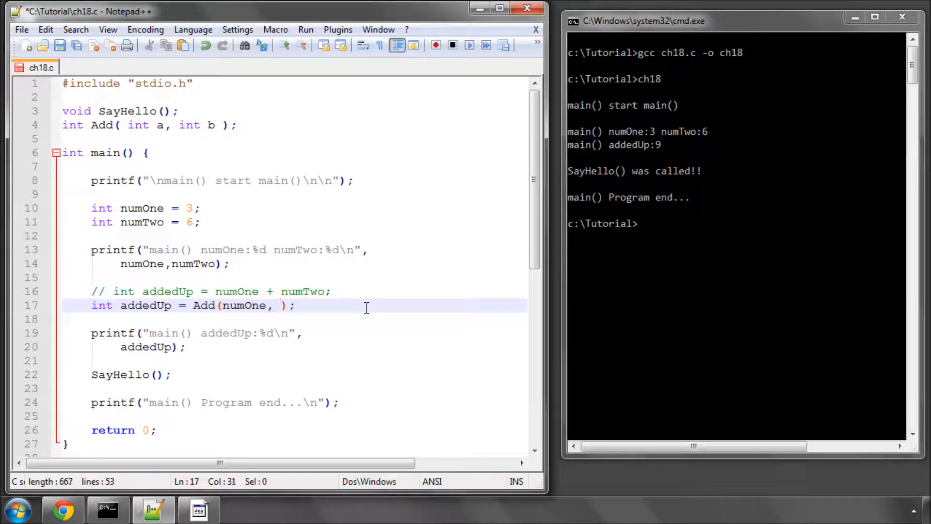
{"action": "type", "text": "numTwo"}
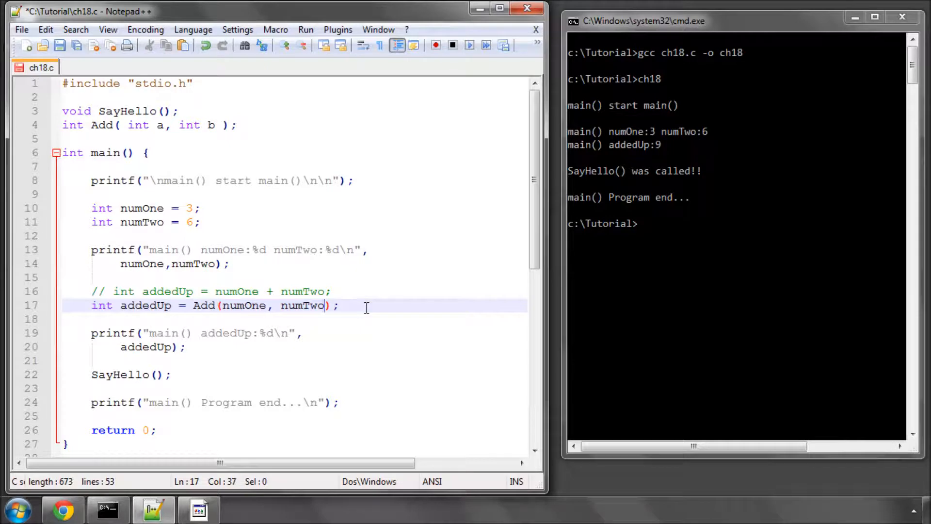
{"action": "mouse_move", "coordinate": [109, 125]}
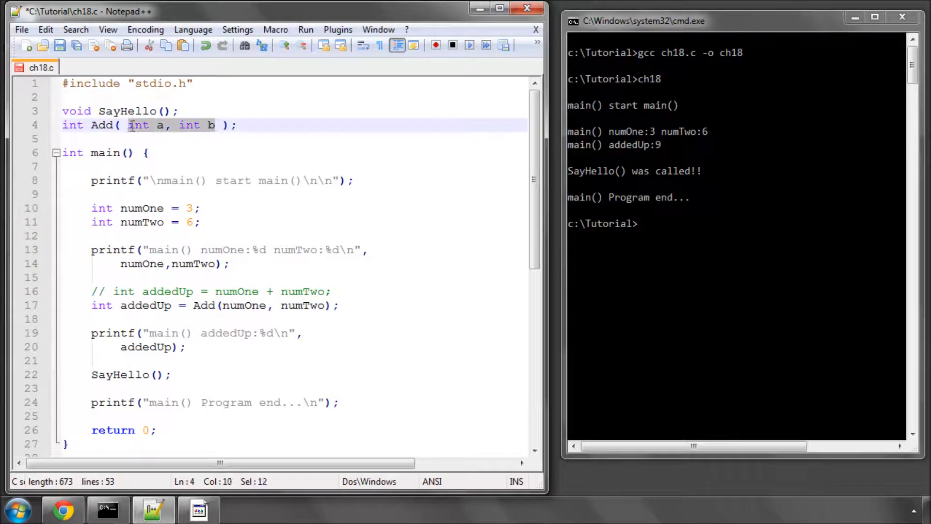
{"action": "scroll", "scroll_direction": "down", "scroll_amount": 3}
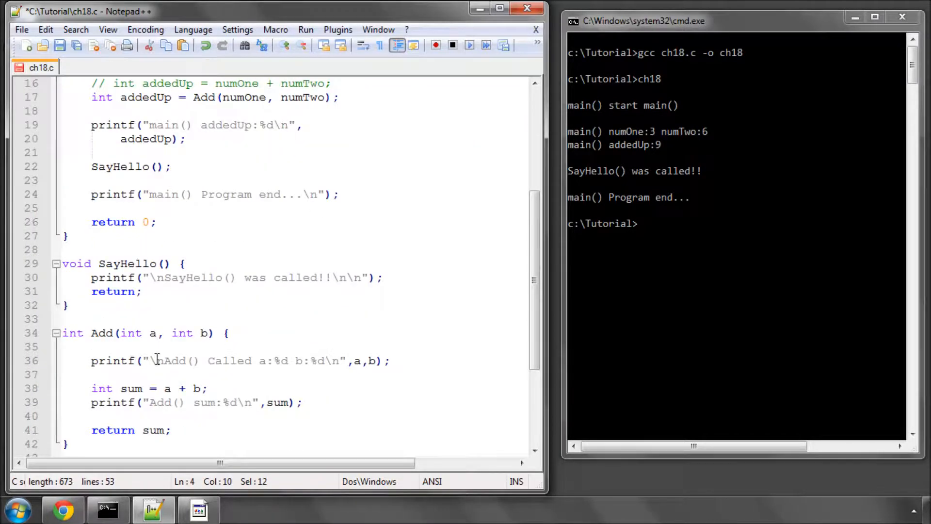
{"action": "scroll", "scroll_direction": "down", "scroll_amount": 3}
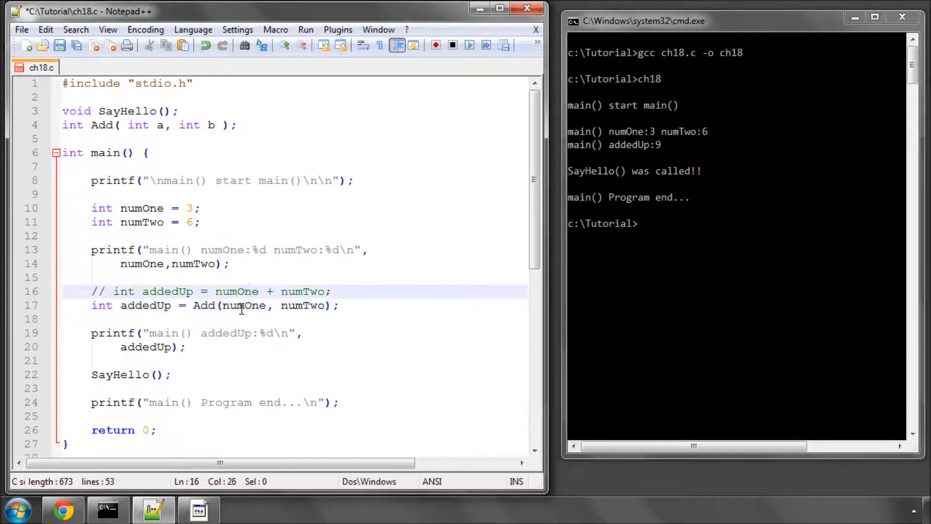
{"action": "double_click", "coordinate": [302, 306]}
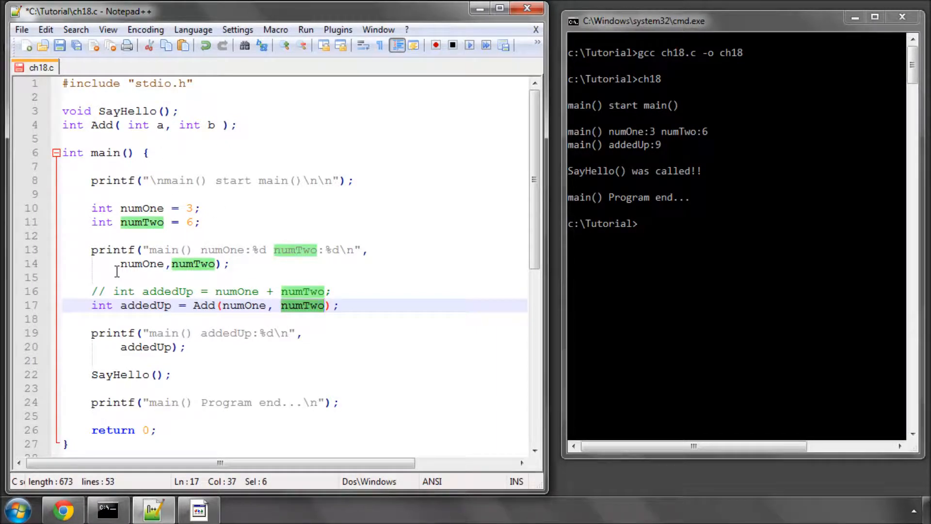
{"action": "mouse_move", "coordinate": [133, 235]}
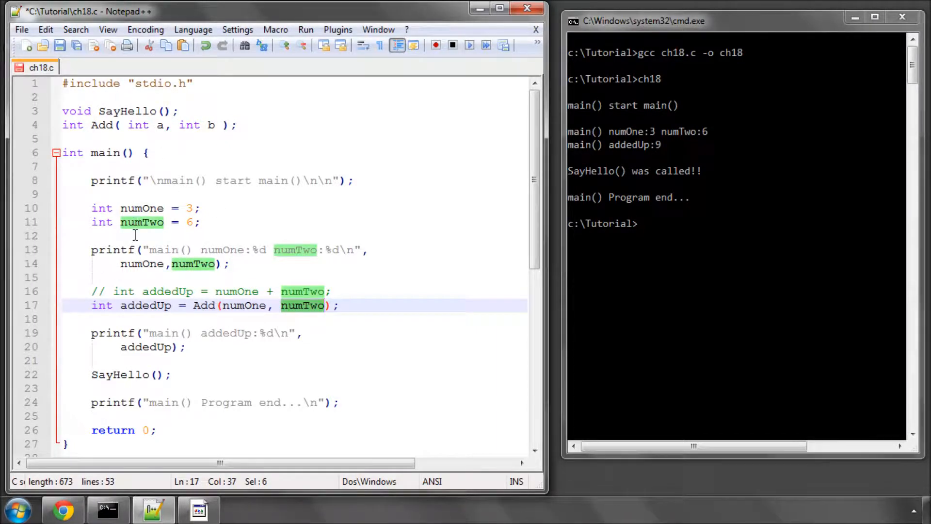
{"action": "double_click", "coordinate": [243, 306]}
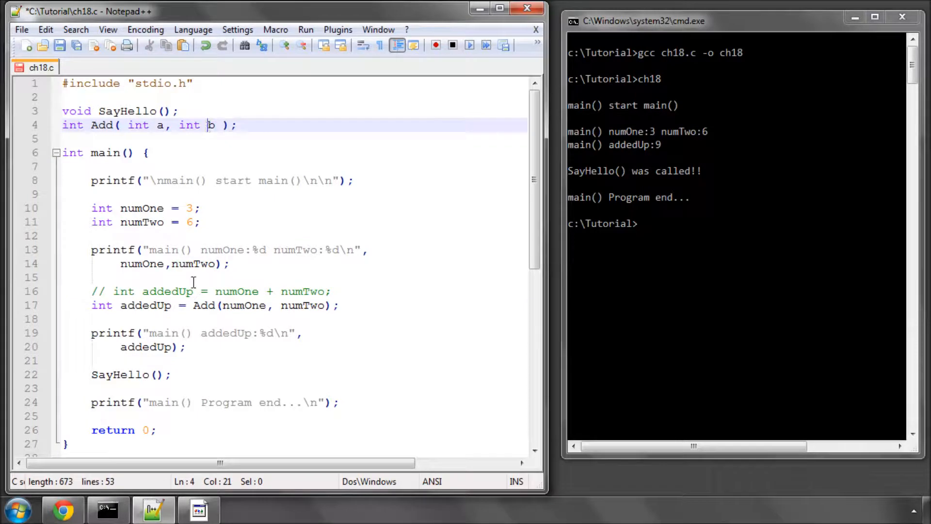
{"action": "left_click", "coordinate": [339, 306]}
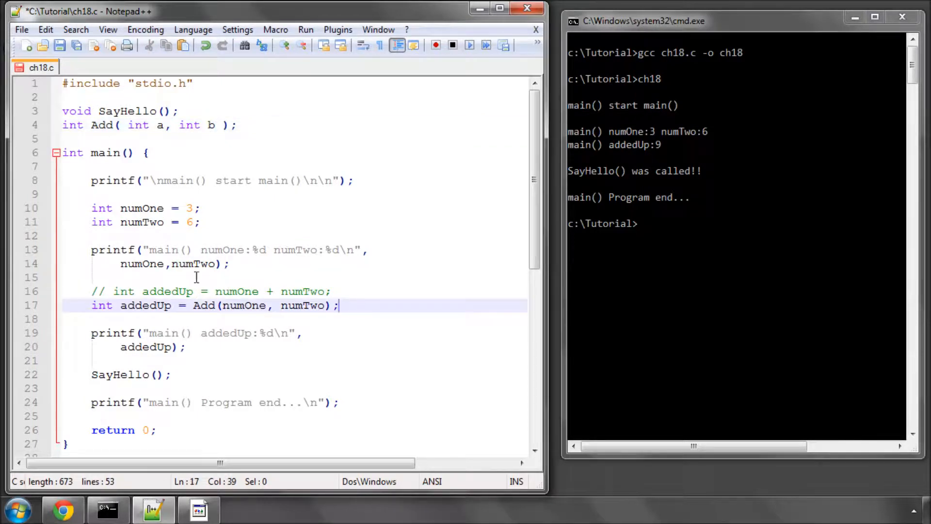
{"action": "scroll", "scroll_direction": "down", "scroll_amount": 3}
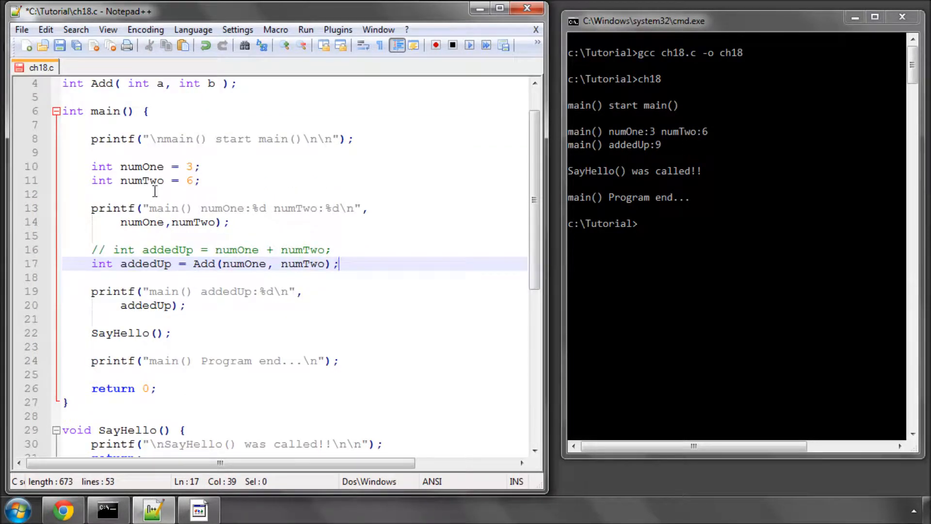
{"action": "double_click", "coordinate": [202, 264]}
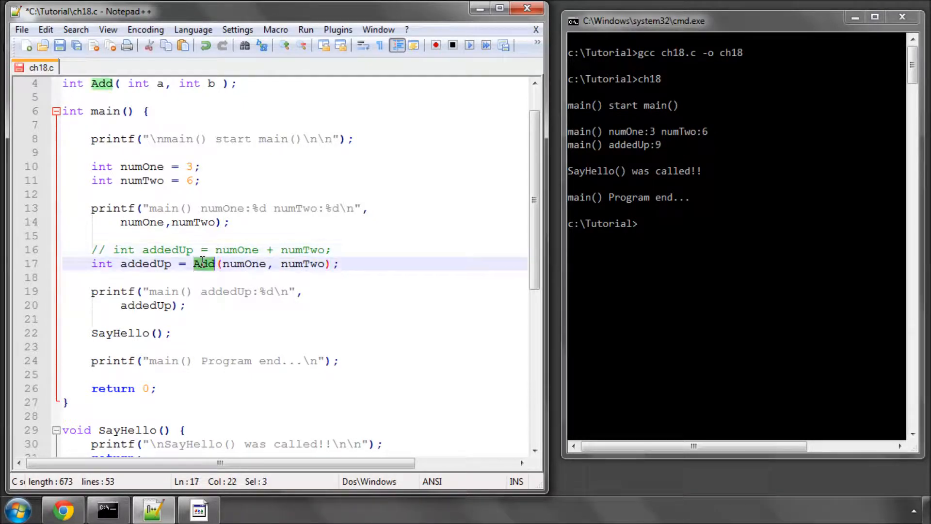
{"action": "double_click", "coordinate": [243, 263]}
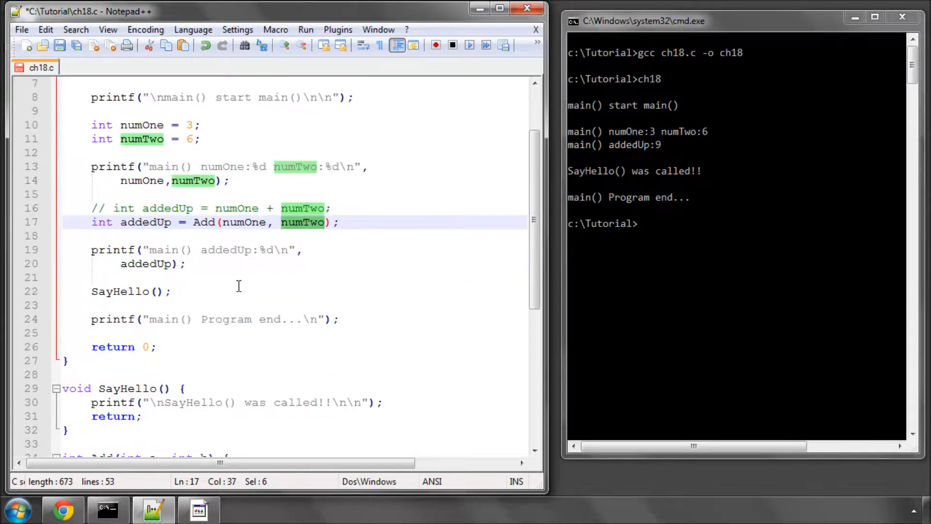
{"action": "scroll", "scroll_direction": "down", "scroll_amount": 3}
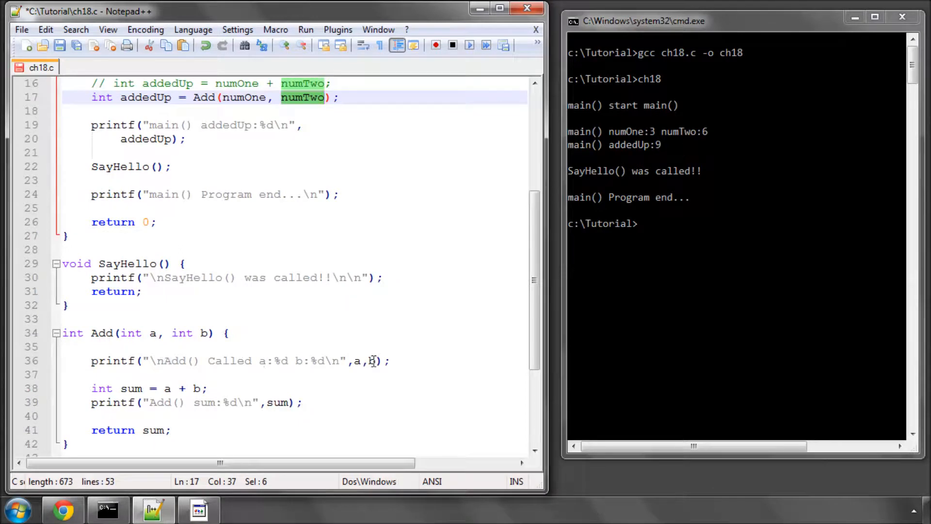
{"action": "scroll", "scroll_direction": "down", "scroll_amount": 3}
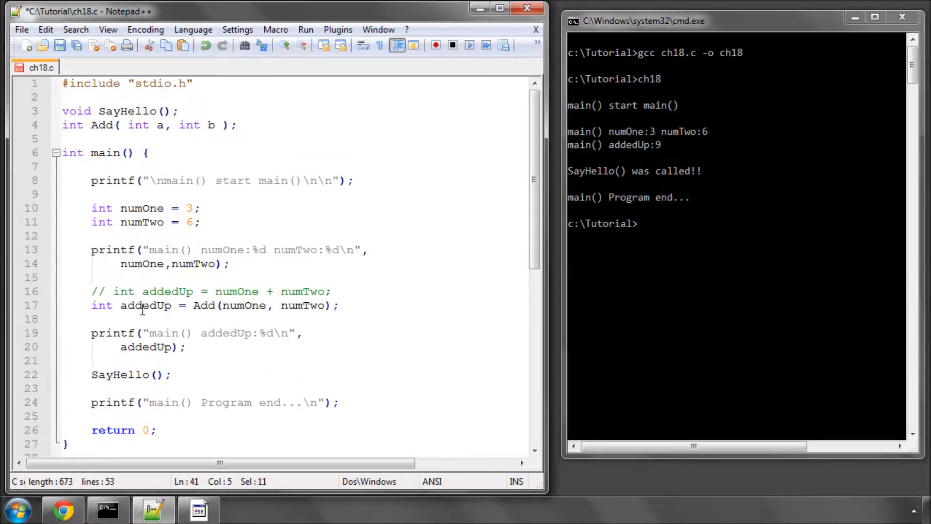
{"action": "left_click_drag", "start_coordinate": [193, 306], "coordinate": [331, 305]}
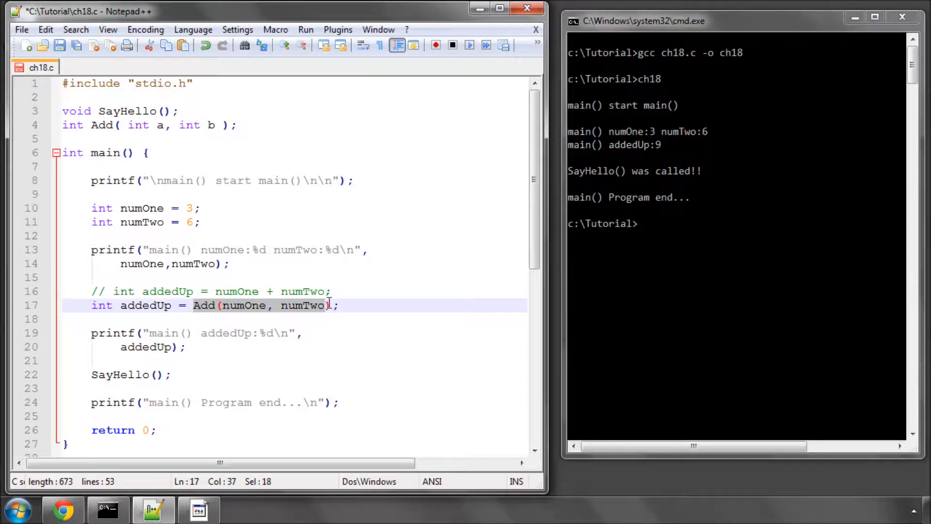
{"action": "double_click", "coordinate": [147, 306]}
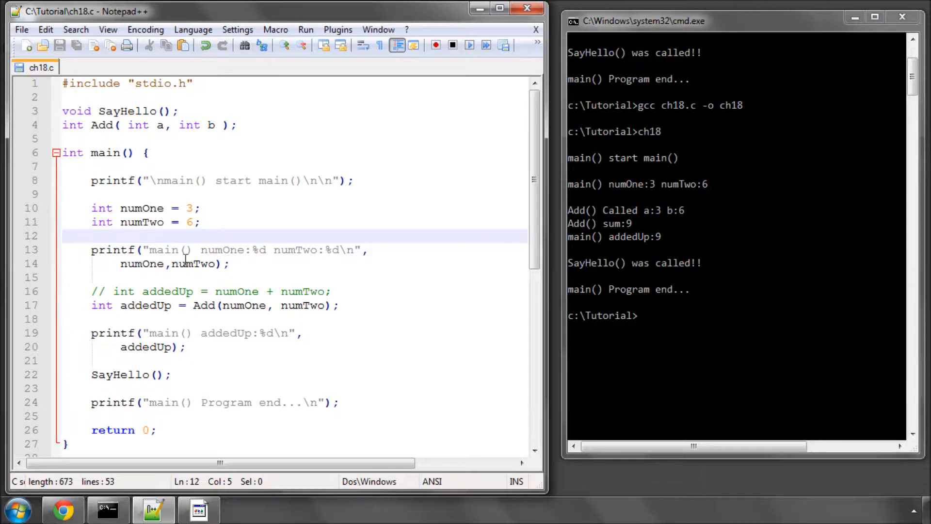
{"action": "mouse_move", "coordinate": [546, 239]}
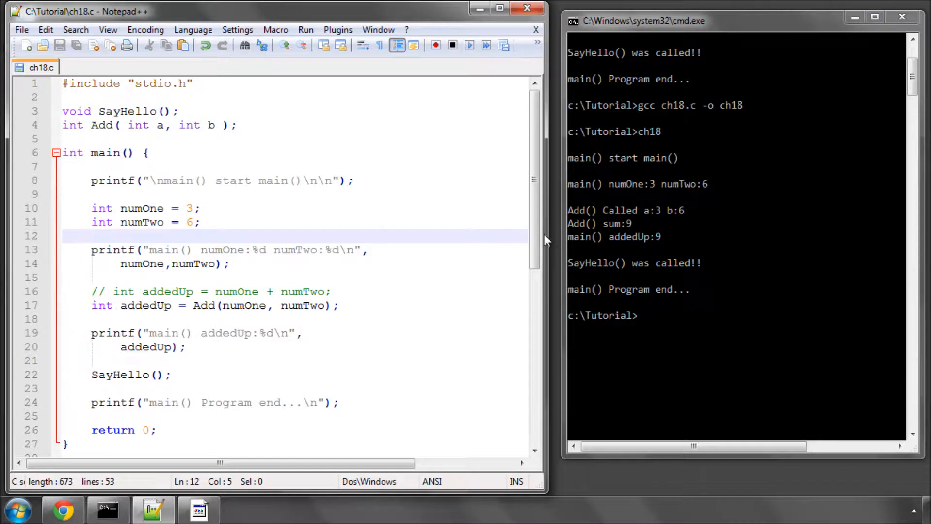
Step: Review main's Add(numOne, numTwo) call against the console output showing sum 9
{"action": "left_click", "coordinate": [339, 306]}
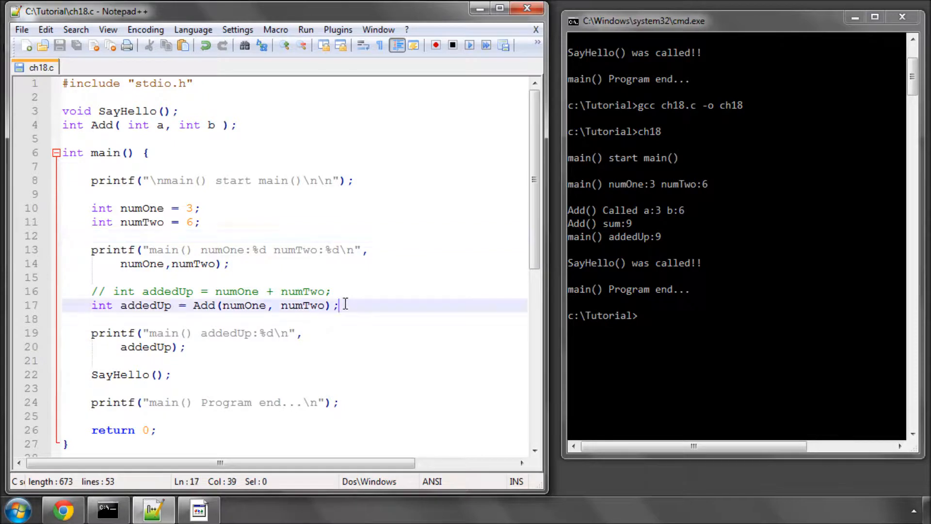
{"action": "double_click", "coordinate": [145, 305]}
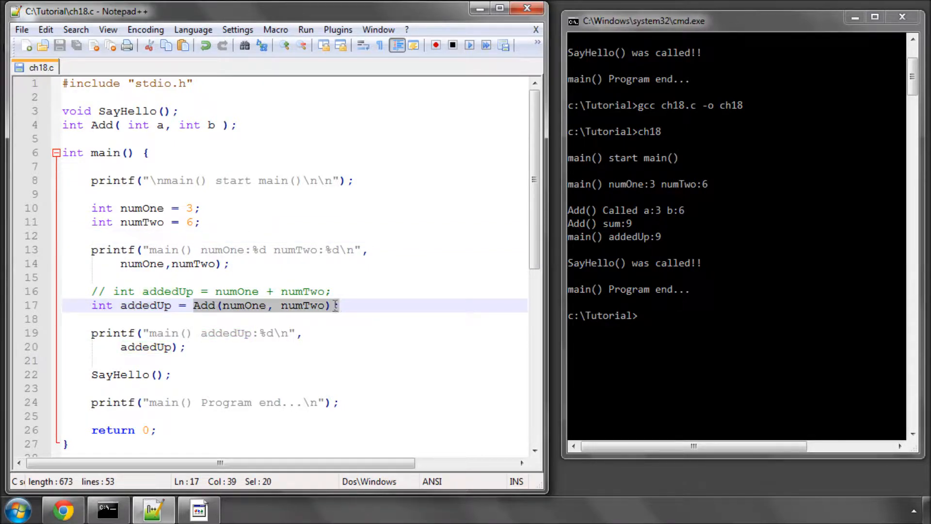
{"action": "double_click", "coordinate": [146, 306]}
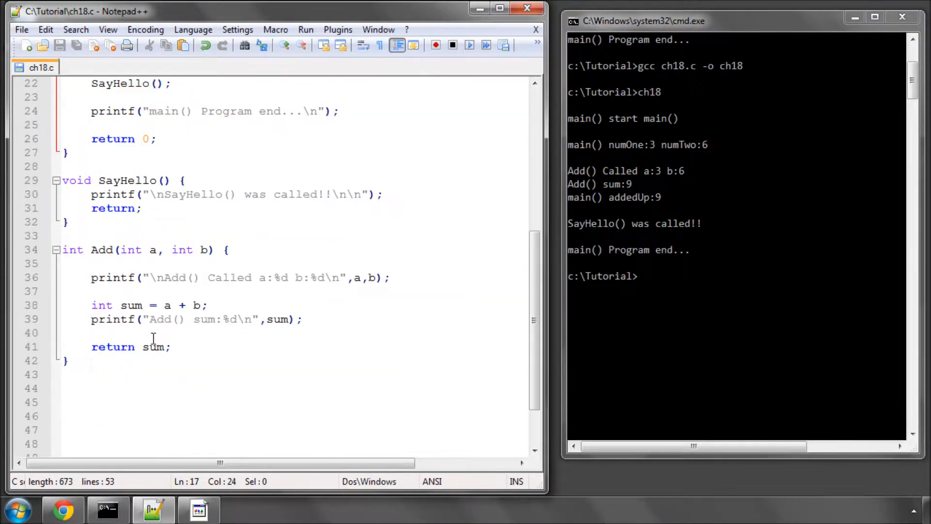
{"action": "double_click", "coordinate": [174, 278]}
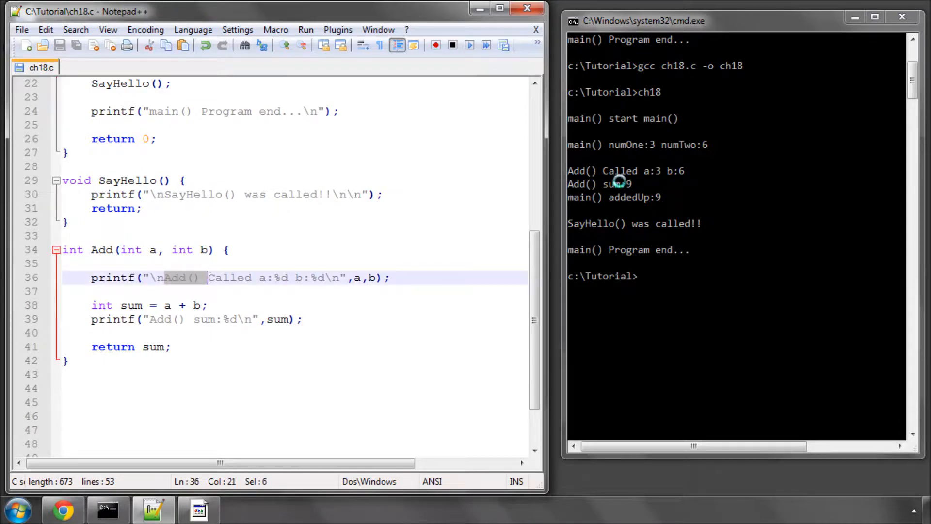
{"action": "mouse_move", "coordinate": [463, 177]}
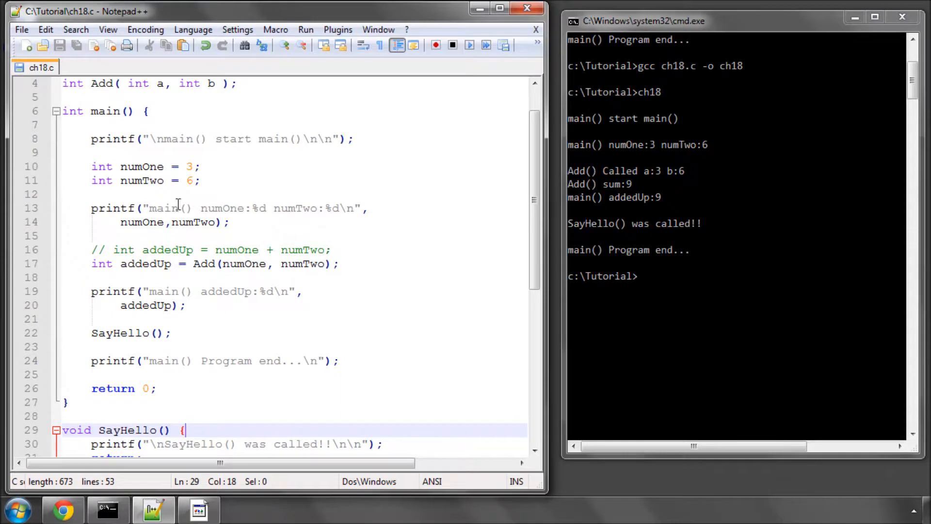
{"action": "double_click", "coordinate": [243, 264]}
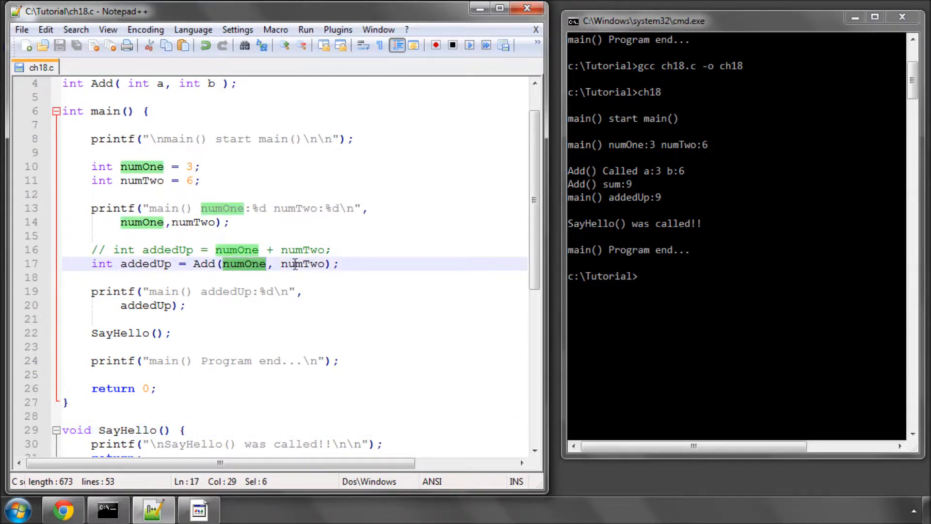
{"action": "left_click", "coordinate": [98, 235]}
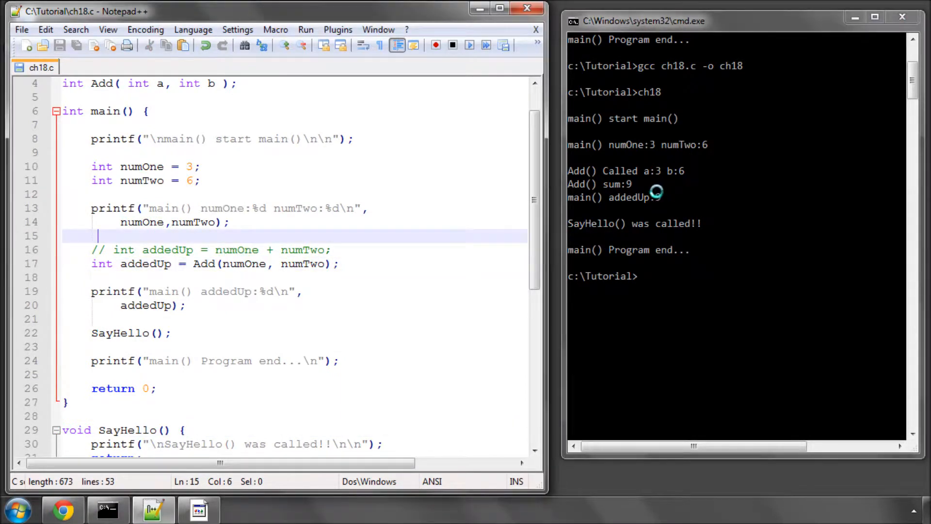
{"action": "scroll", "scroll_direction": "down", "scroll_amount": 3}
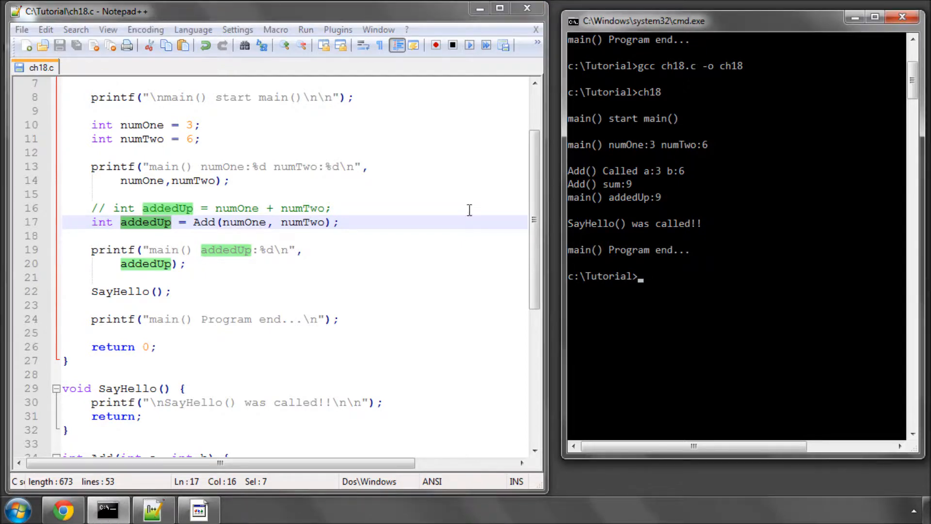
{"action": "mouse_move", "coordinate": [88, 291]}
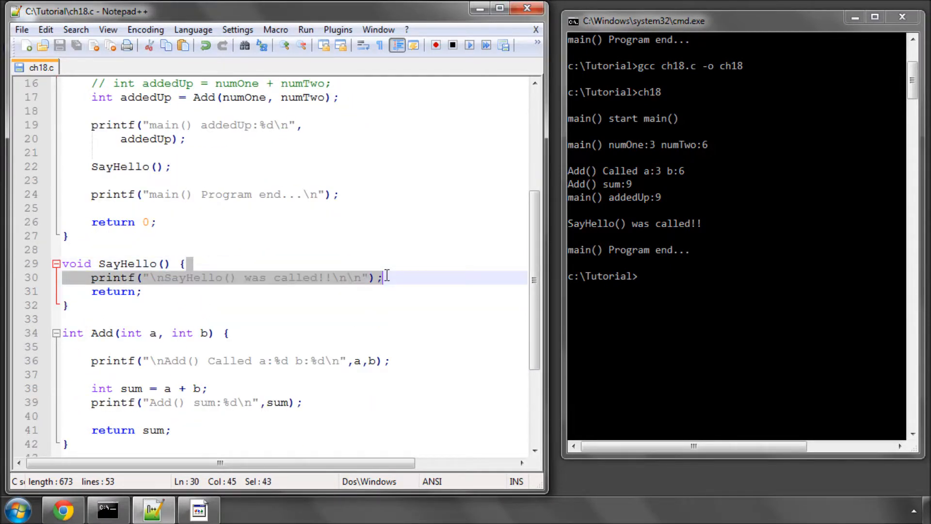
{"action": "mouse_move", "coordinate": [369, 249]}
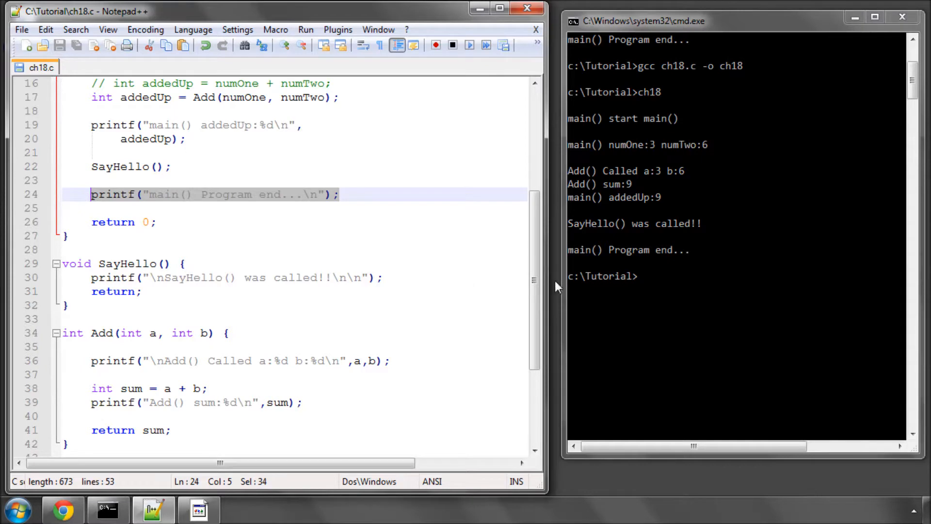
{"action": "scroll", "scroll_direction": "down", "scroll_amount": 3}
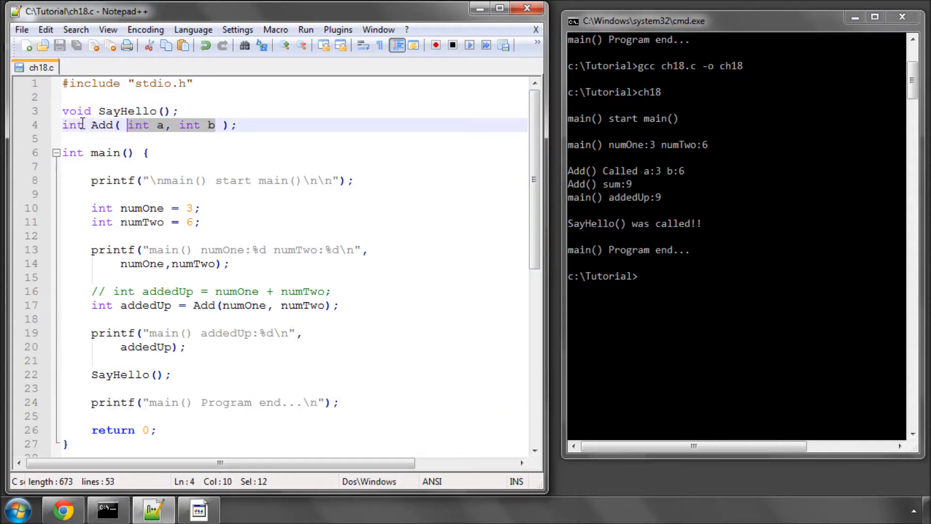
{"action": "double_click", "coordinate": [73, 125]}
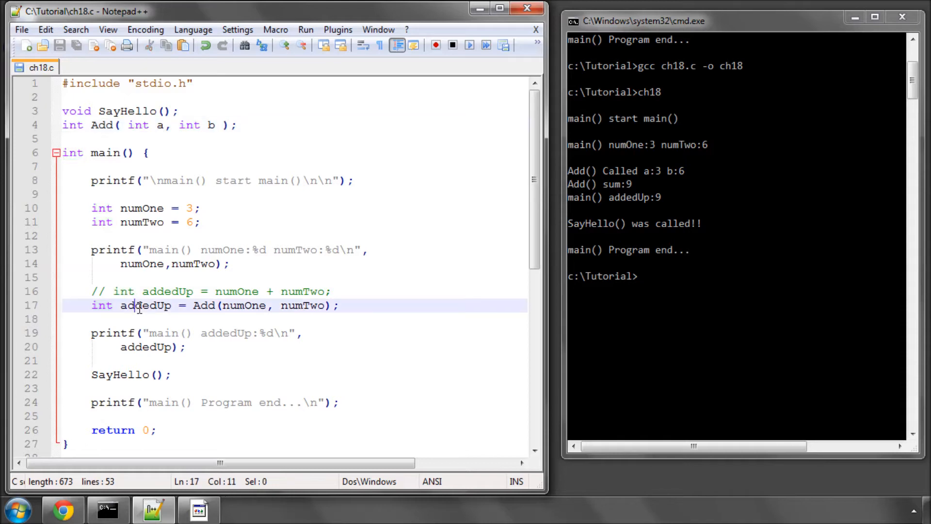
{"action": "double_click", "coordinate": [146, 305]}
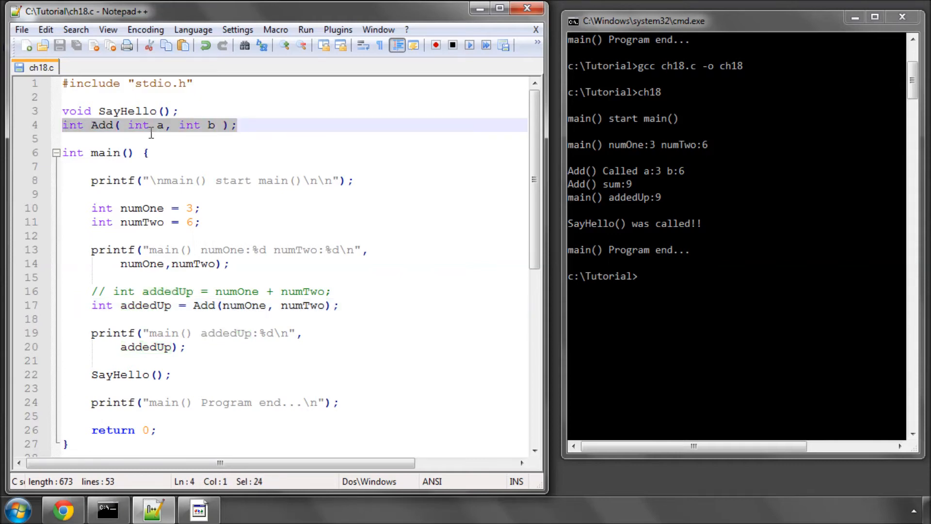
{"action": "left_click", "coordinate": [178, 138]}
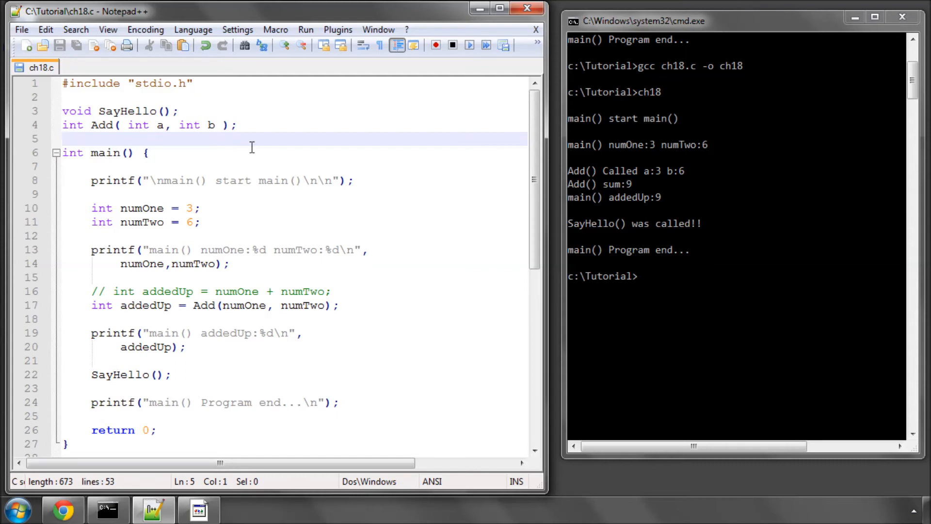
{"action": "mouse_move", "coordinate": [319, 150]}
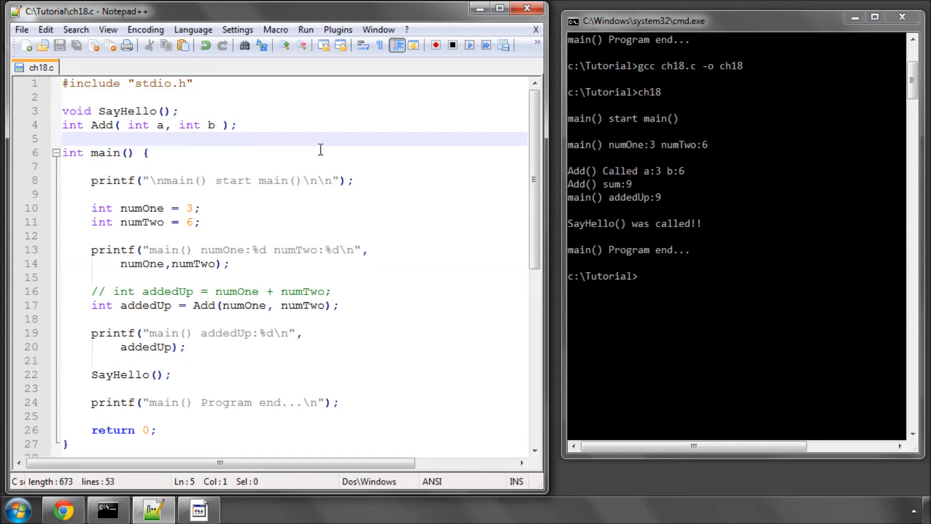